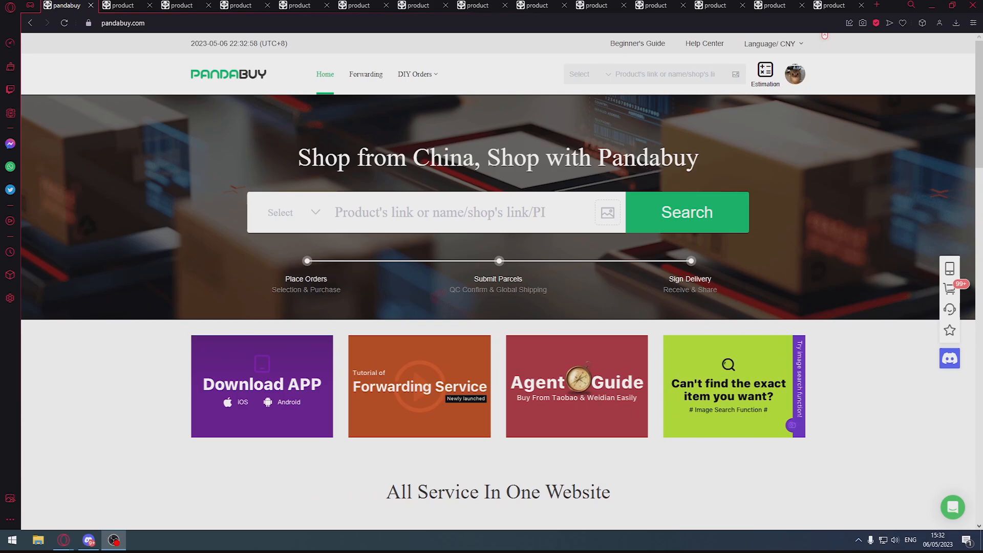
# On the AJ1 sneaker tab, pick the mocha colorway and scroll to the size-43 QC photos
pyautogui.click(123, 6)
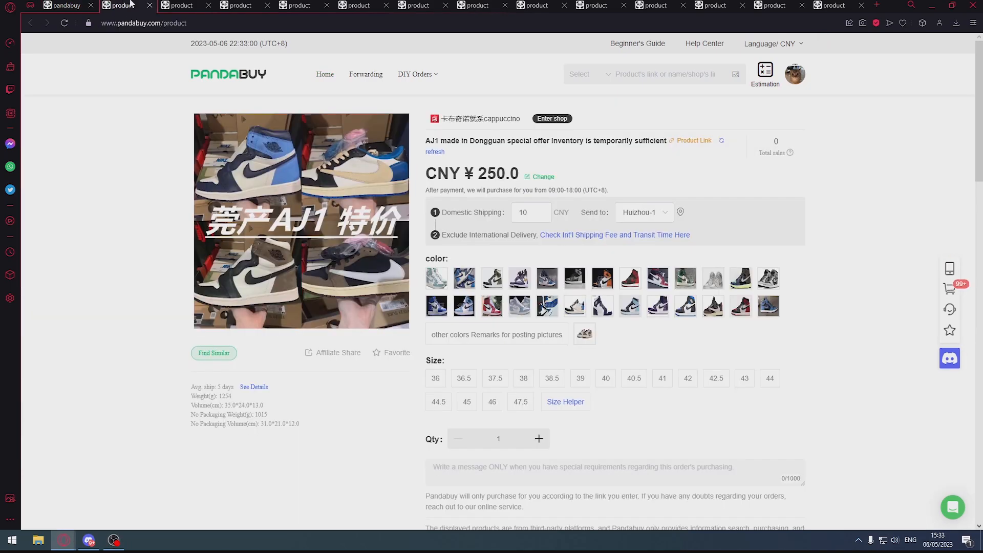
pyautogui.moveTo(145, 383)
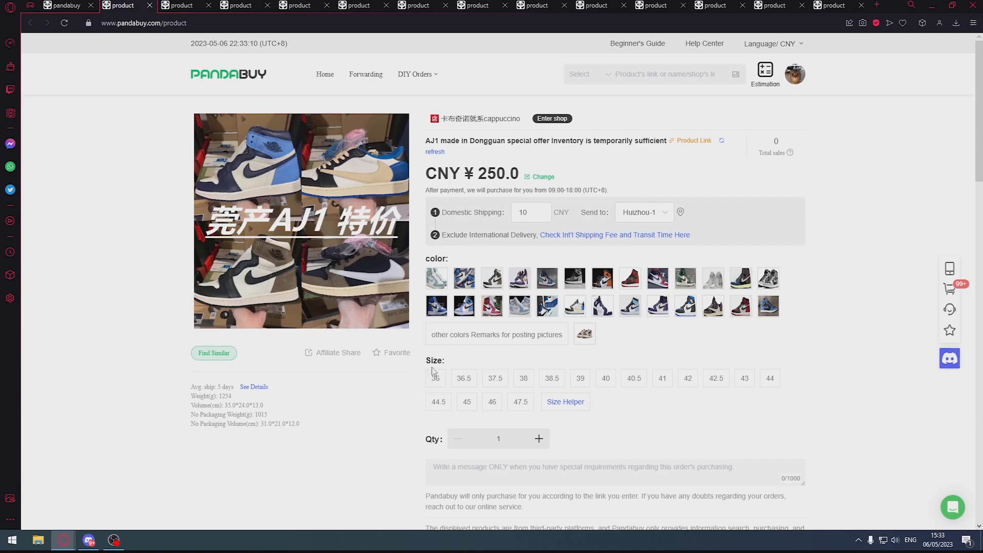
pyautogui.click(492, 278)
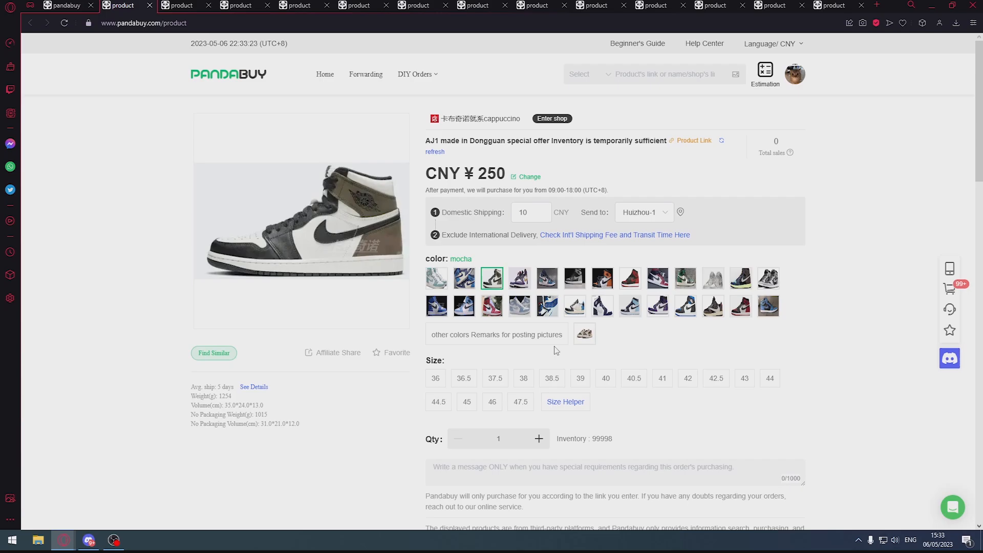
pyautogui.scroll(-3)
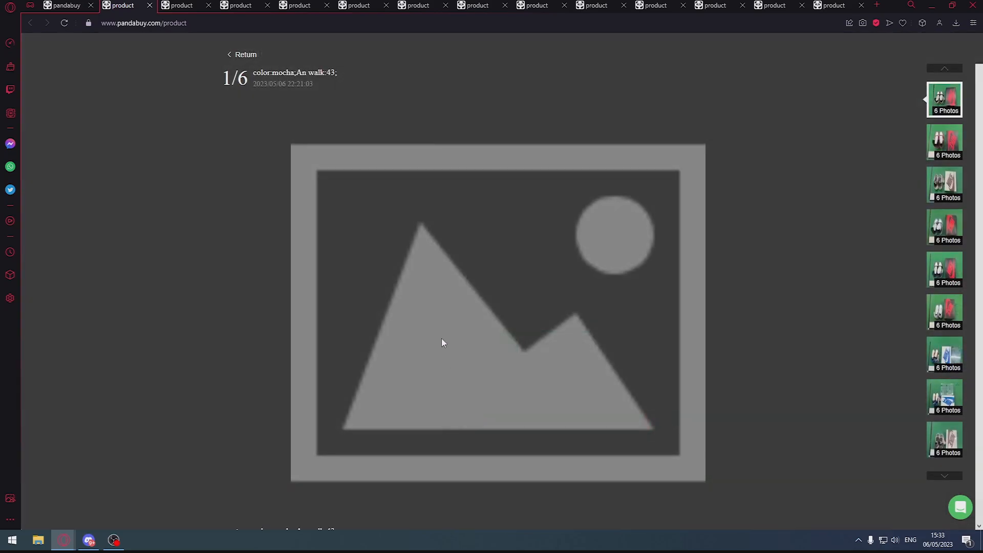
pyautogui.scroll(-3)
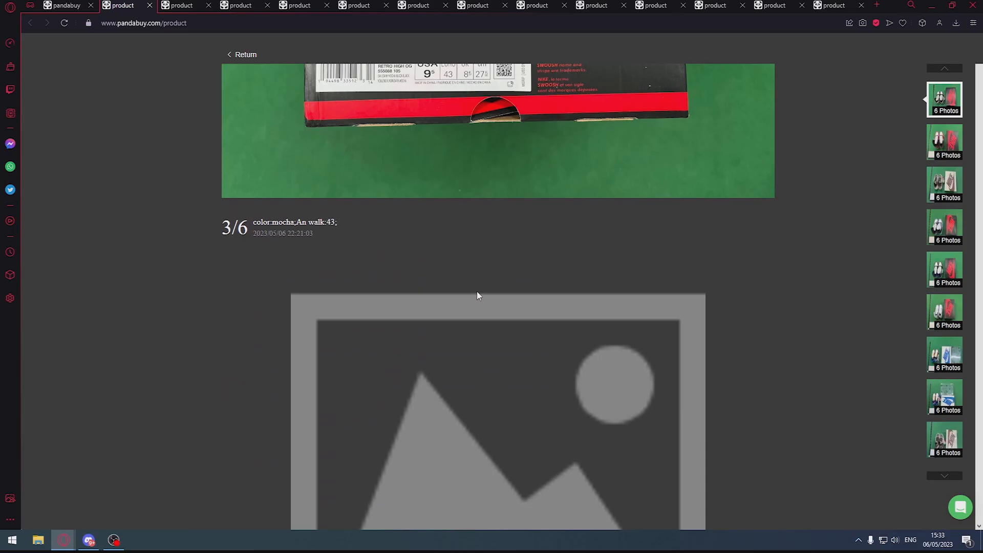
pyautogui.scroll(-3)
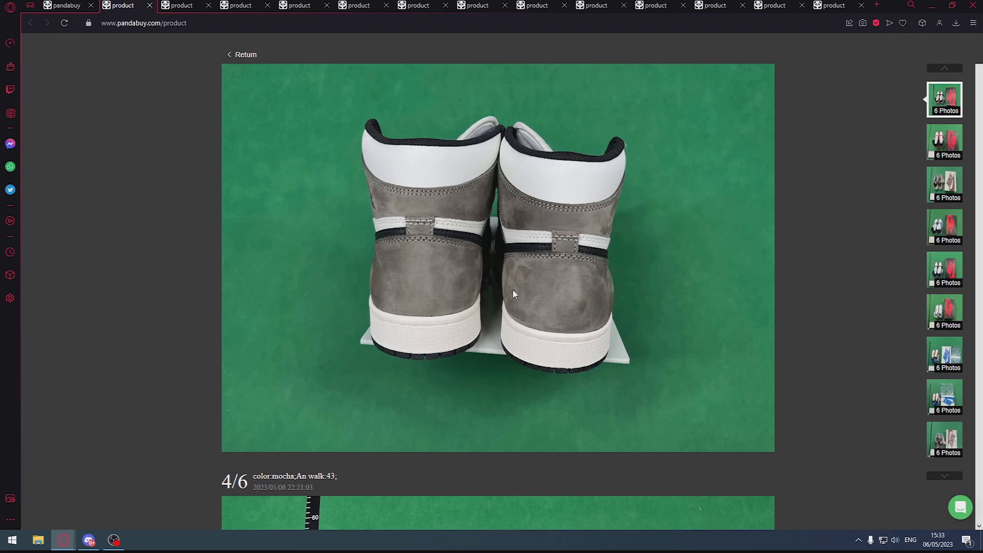
pyautogui.scroll(-3)
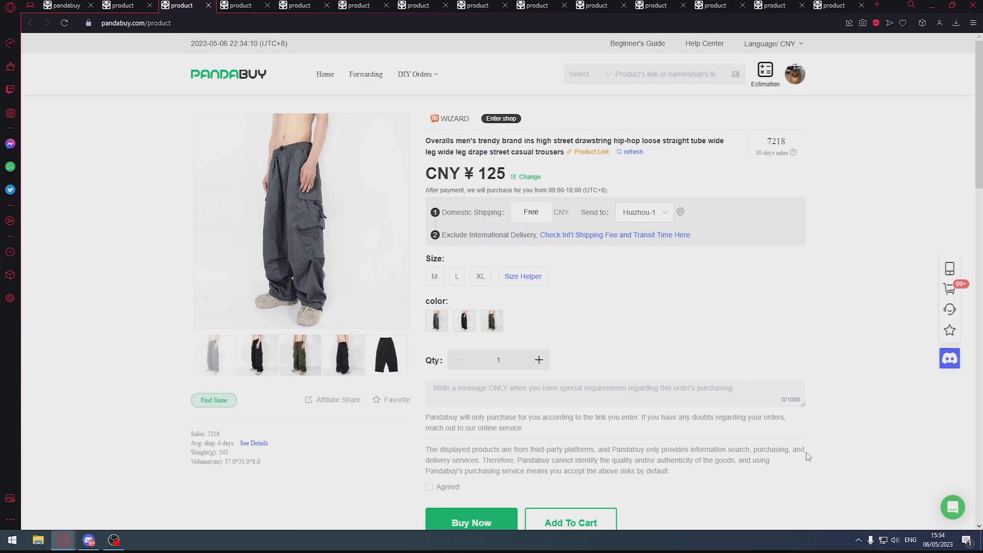
pyautogui.scroll(-3)
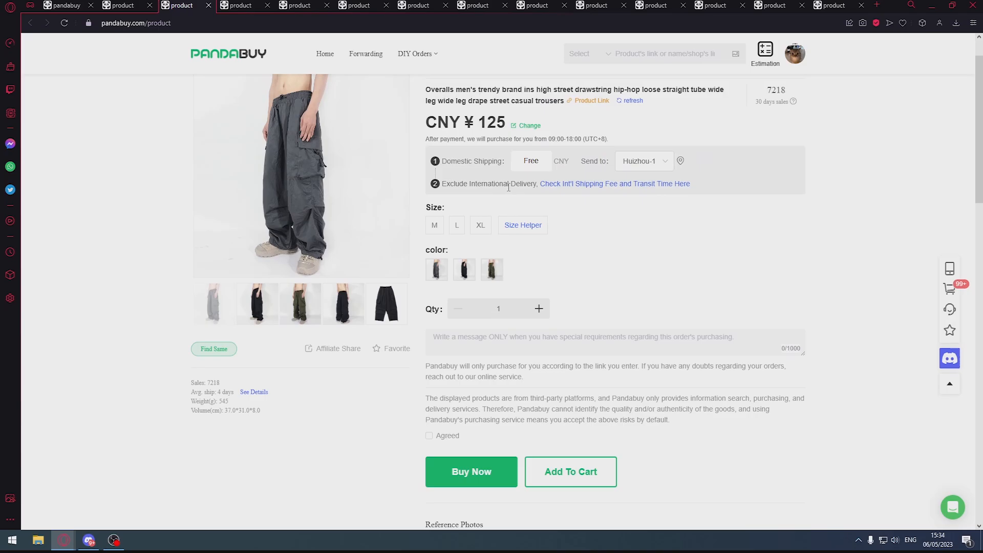
pyautogui.doubleClick(491, 122)
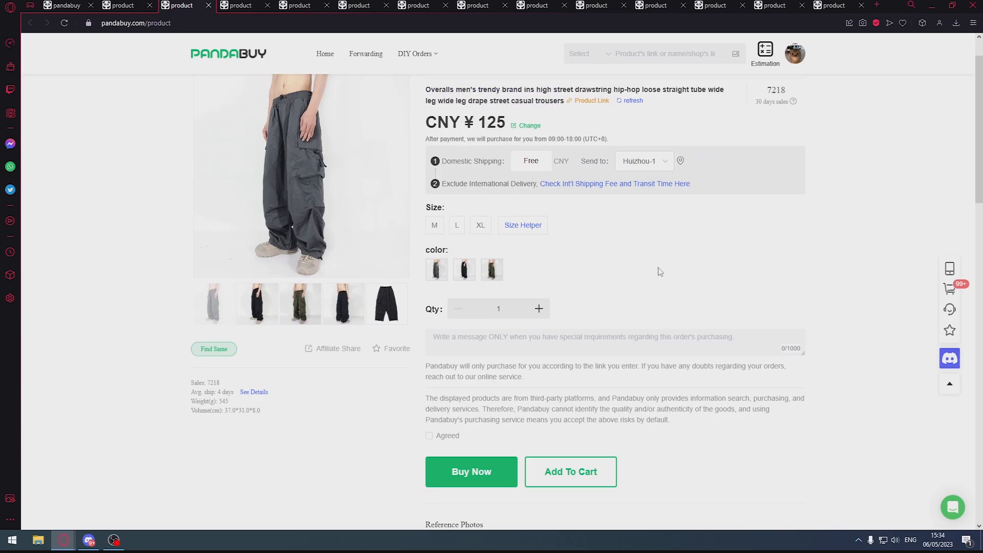
pyautogui.scroll(-3)
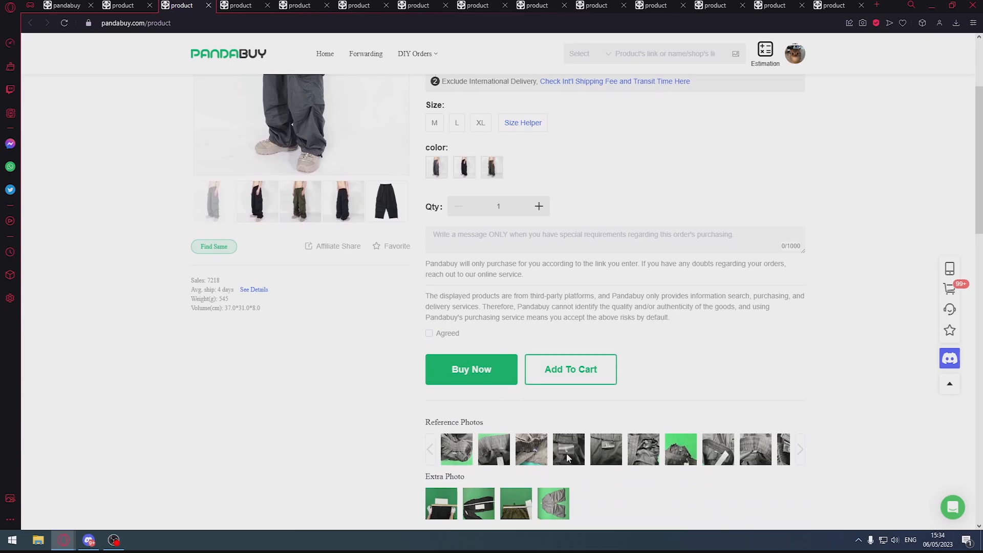
pyautogui.click(568, 449)
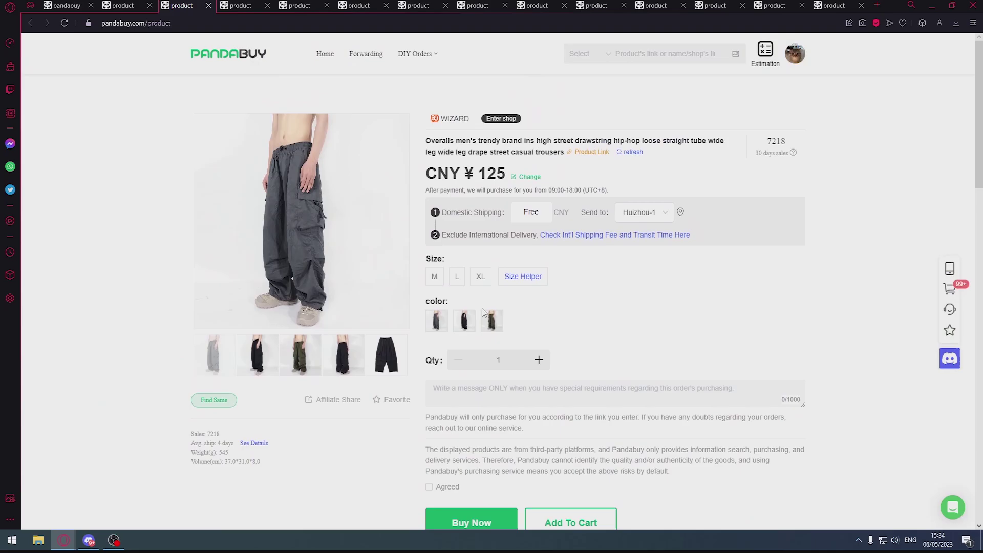
pyautogui.moveTo(492, 321)
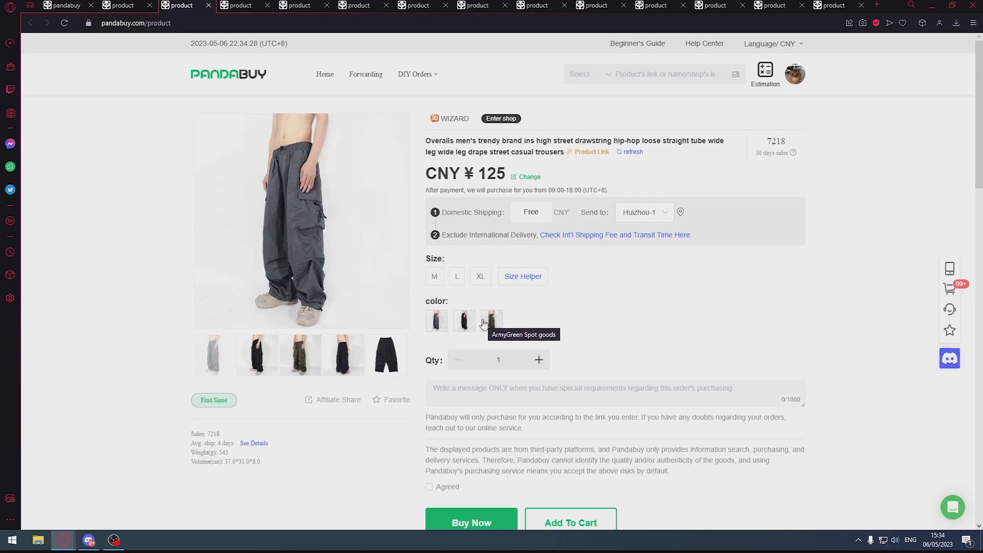
pyautogui.click(238, 5)
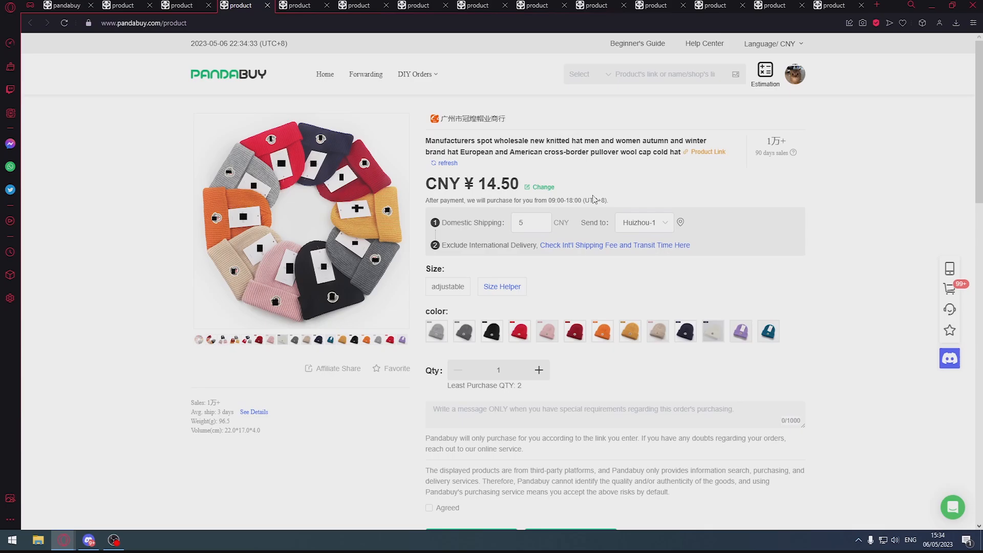
# Choose the grey adjustable beanie, change its price to 7.25 and add two to the cart
pyautogui.scroll(-3)
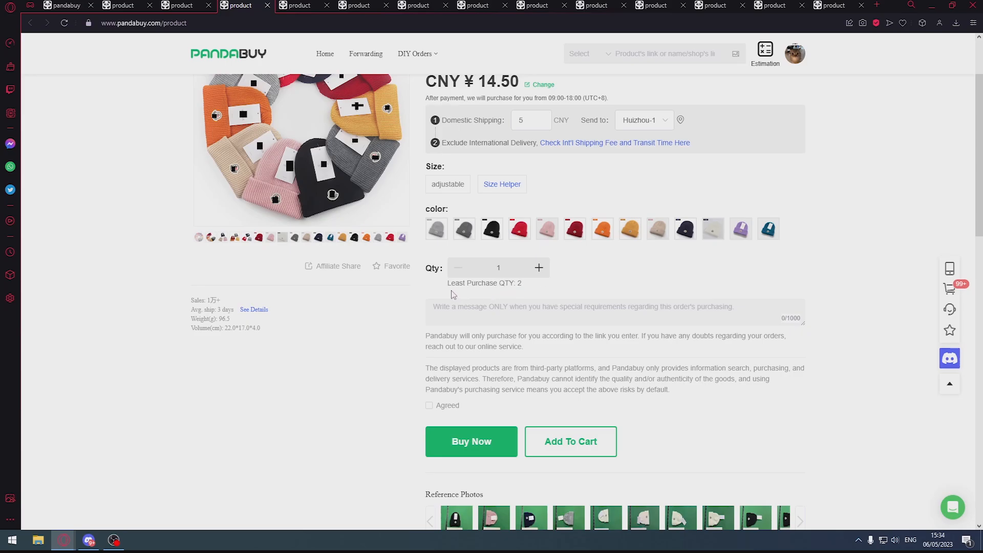
pyautogui.doubleClick(484, 283)
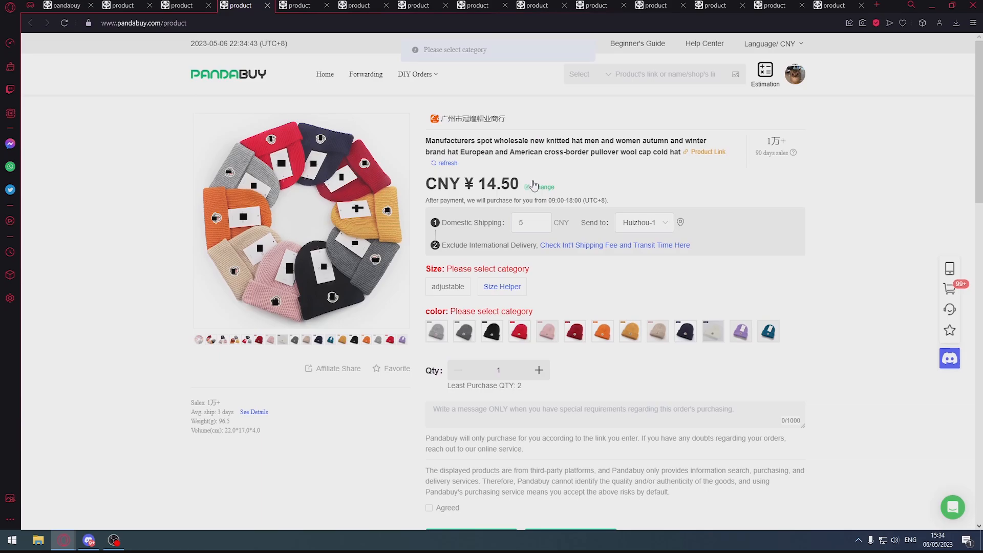
pyautogui.click(538, 187)
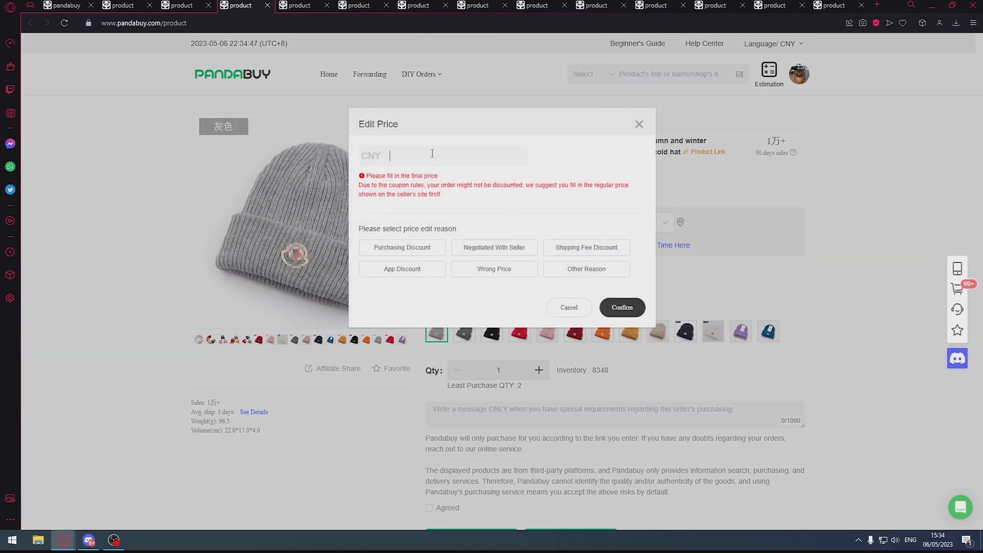
pyautogui.write('7.25')
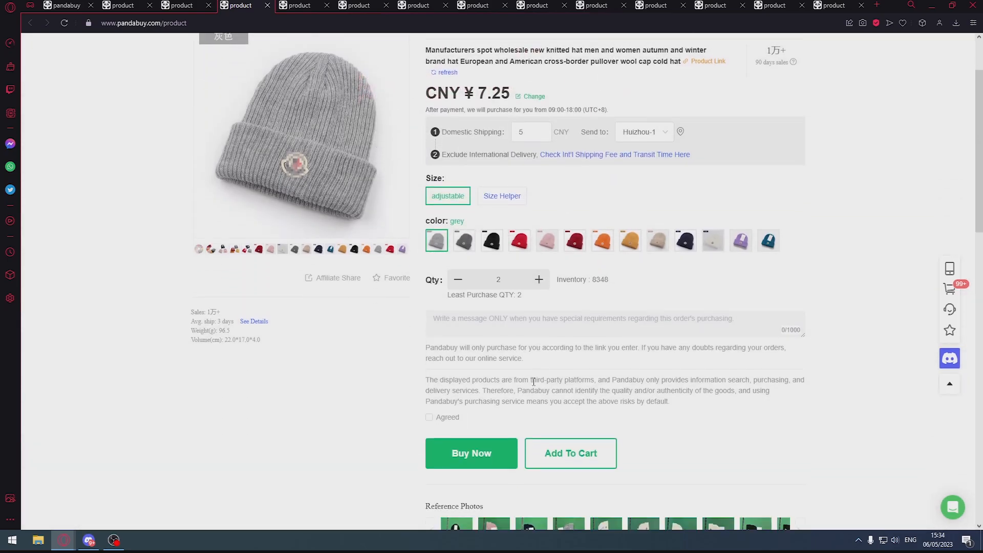
pyautogui.click(571, 453)
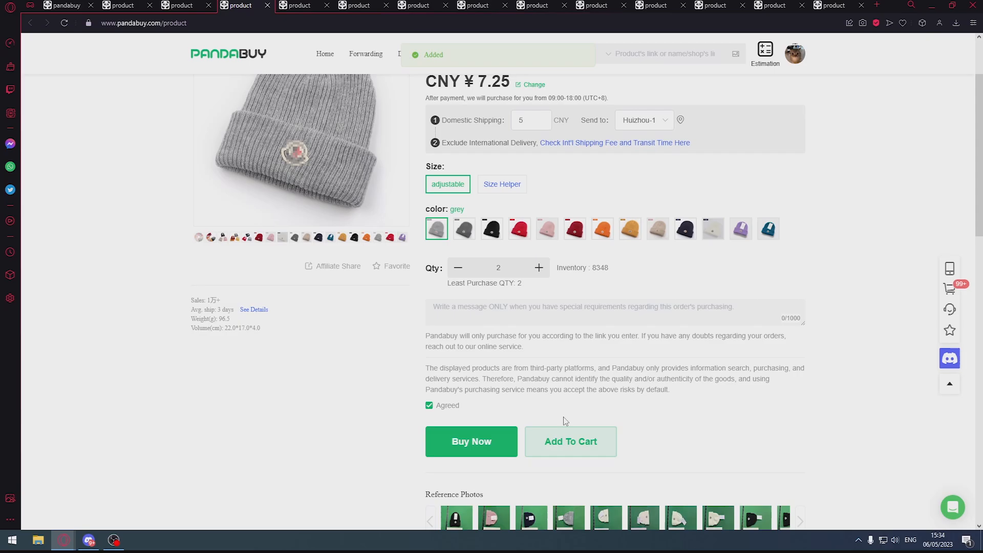
pyautogui.moveTo(549, 424)
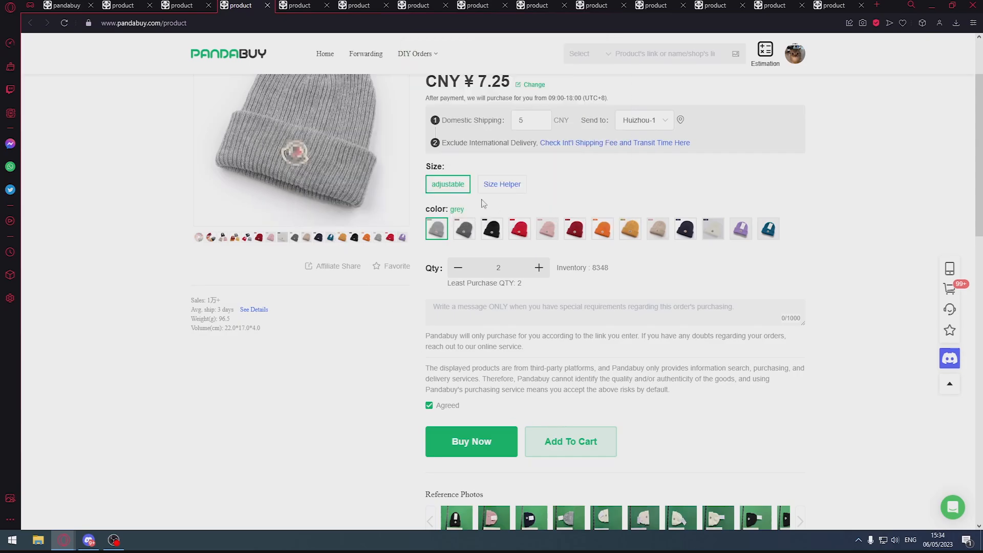
pyautogui.click(300, 5)
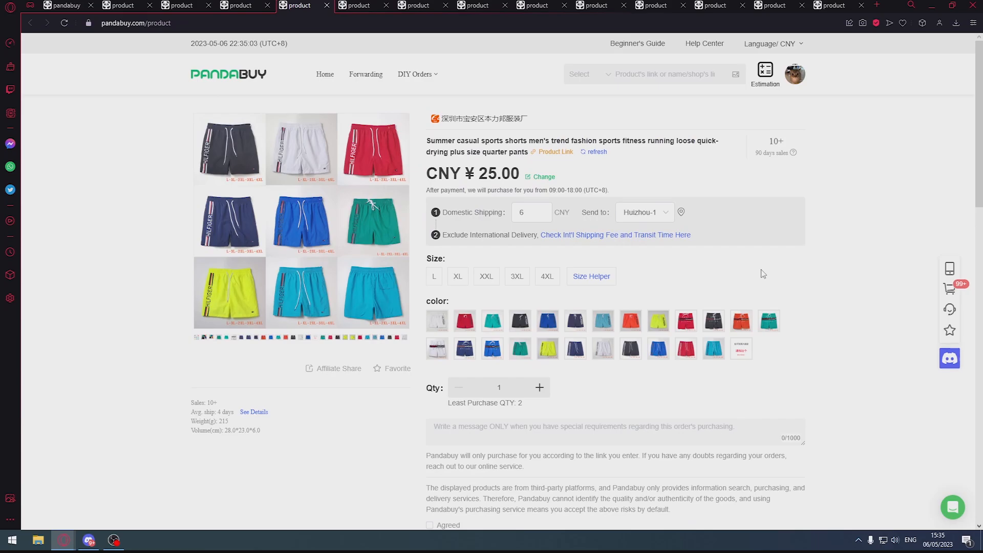
# Pick the A362 lake blue sports shorts colour and scroll to the navy blue QC photos
pyautogui.click(714, 348)
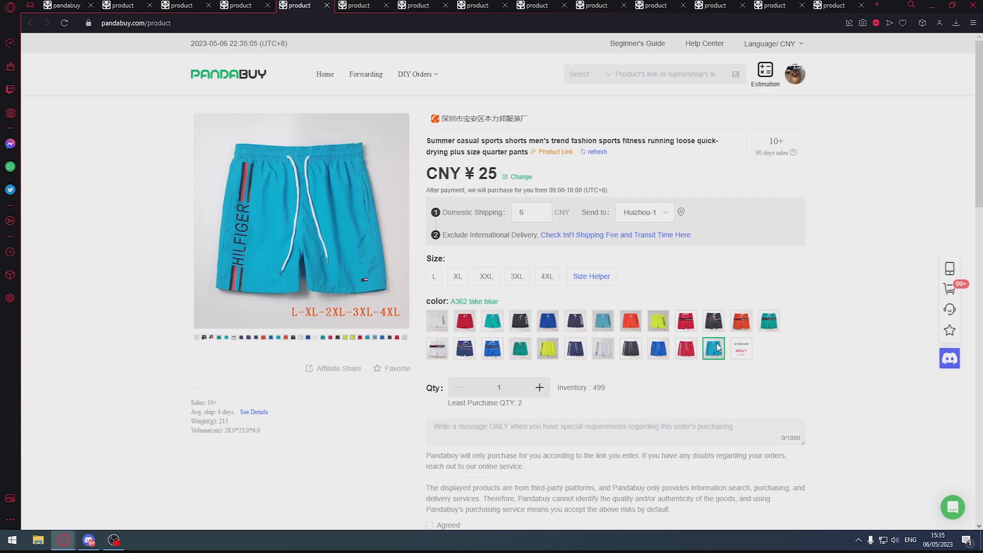
pyautogui.scroll(-3)
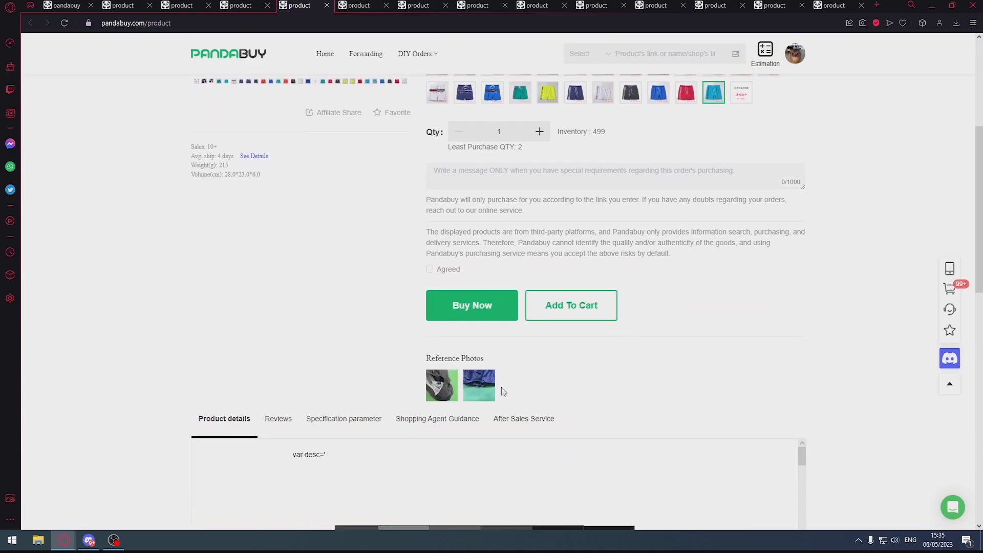
pyautogui.moveTo(475, 394)
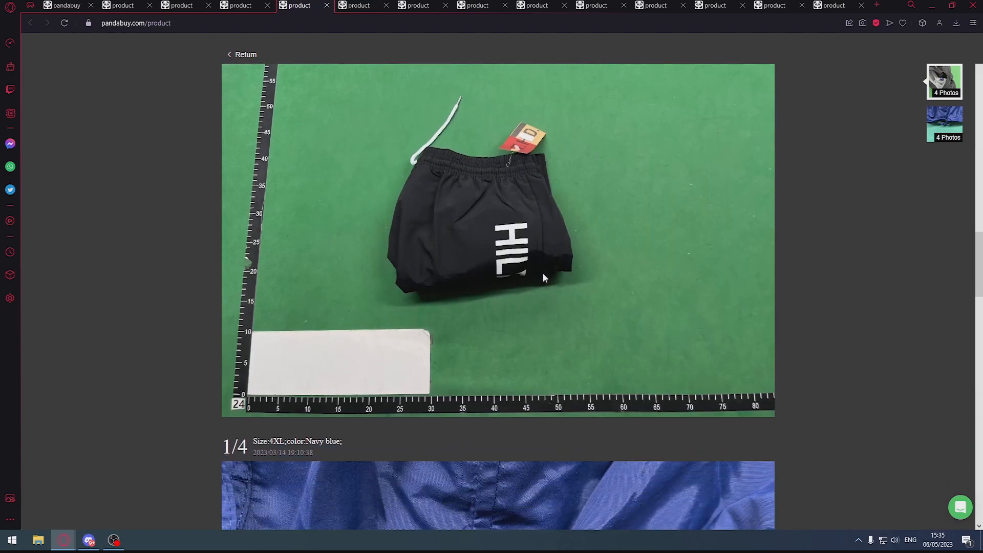
pyautogui.scroll(-3)
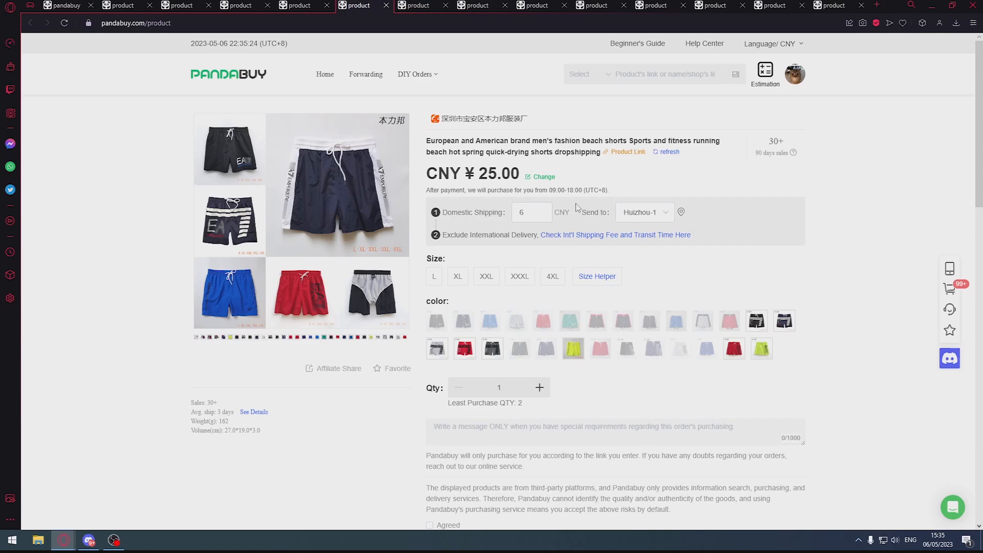
pyautogui.scroll(-3)
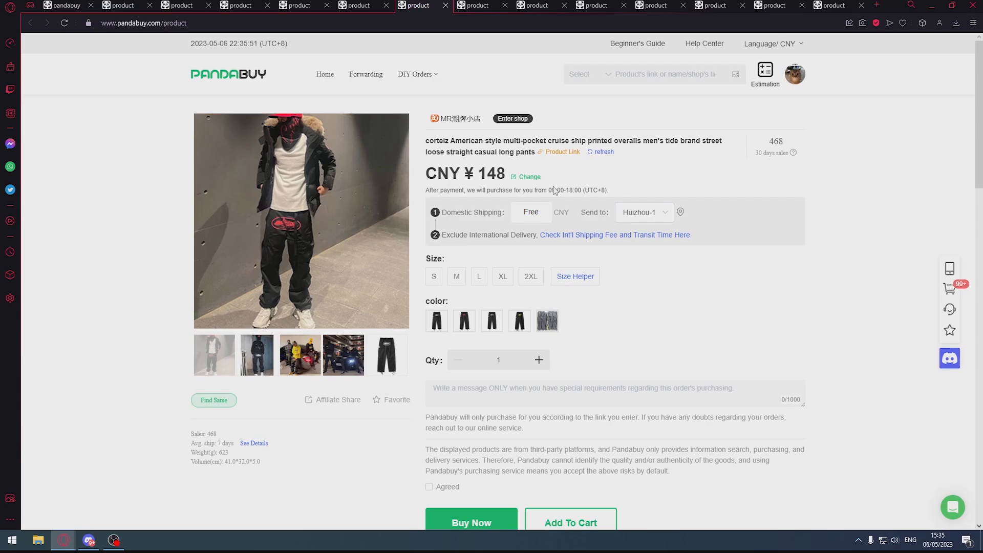
# Return from the QC viewer to the printed overalls page and view its first QC photo set
pyautogui.click(519, 320)
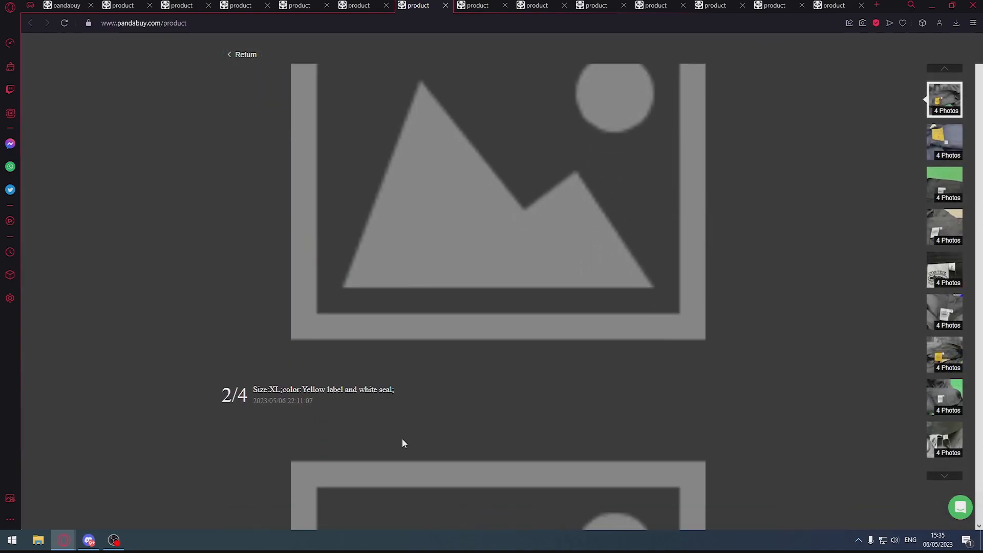
pyautogui.click(243, 55)
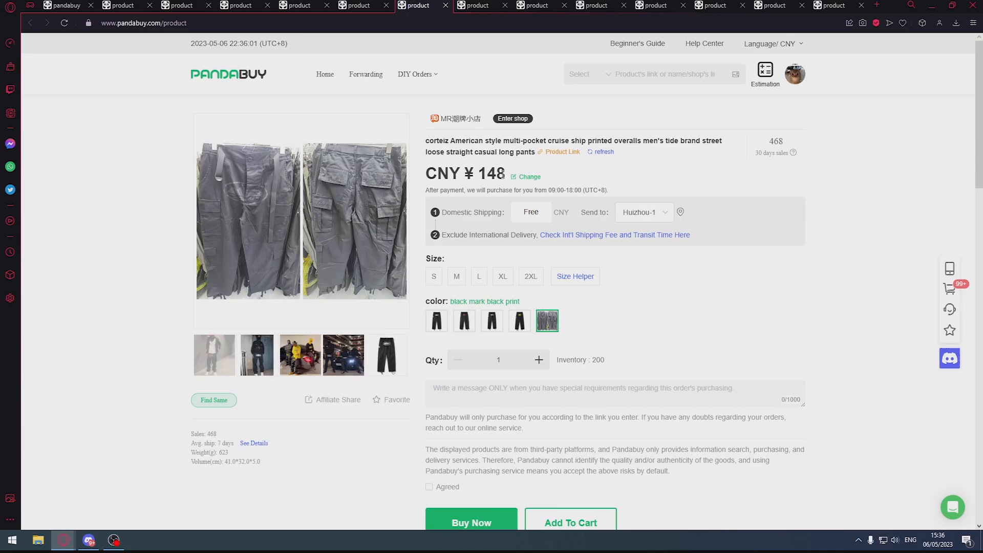
pyautogui.scroll(-3)
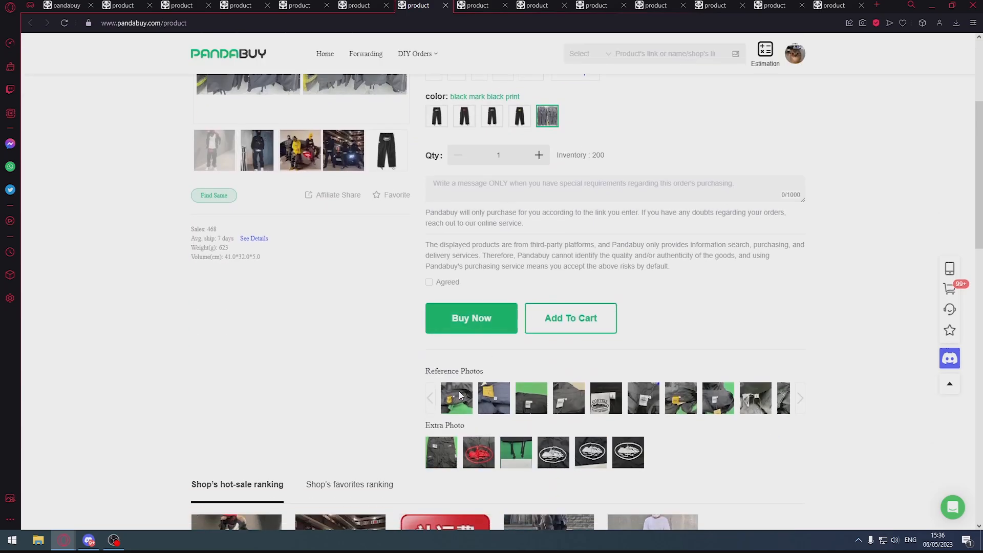
pyautogui.click(457, 397)
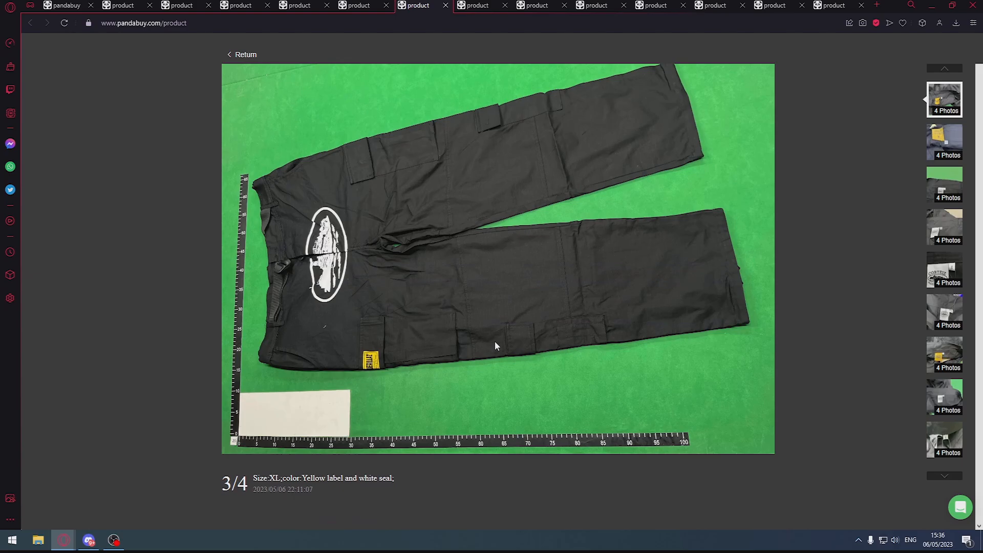
pyautogui.scroll(-3)
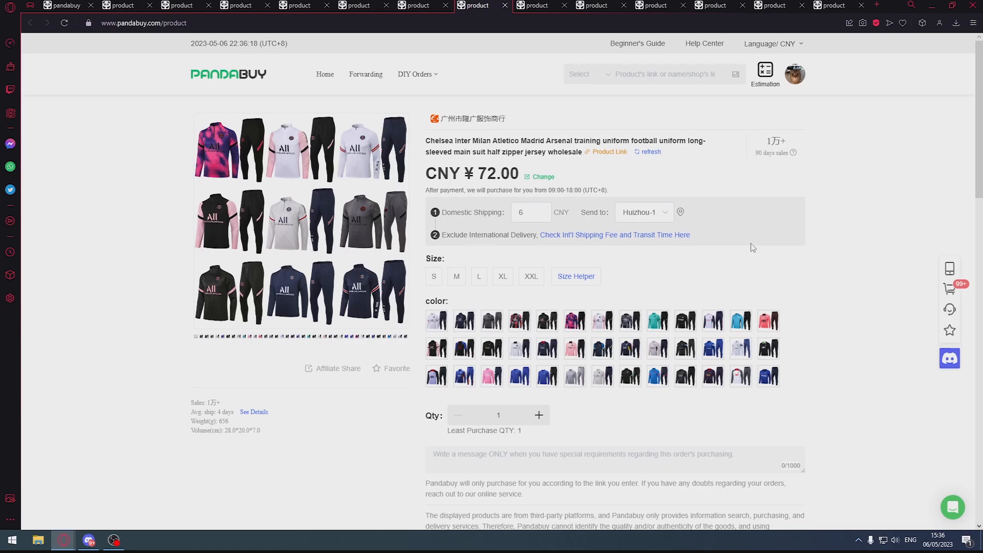
# Preview tracksuit colorways: Paris pink, Paris black with gold, 2223 Paris Pink, Tottenham and Paris royal blue
pyautogui.click(575, 320)
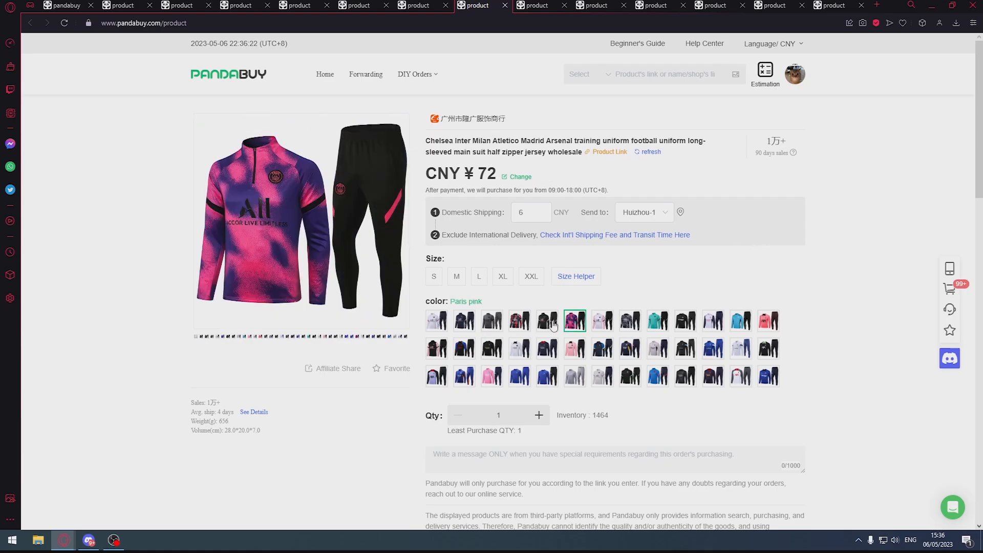
pyautogui.click(491, 348)
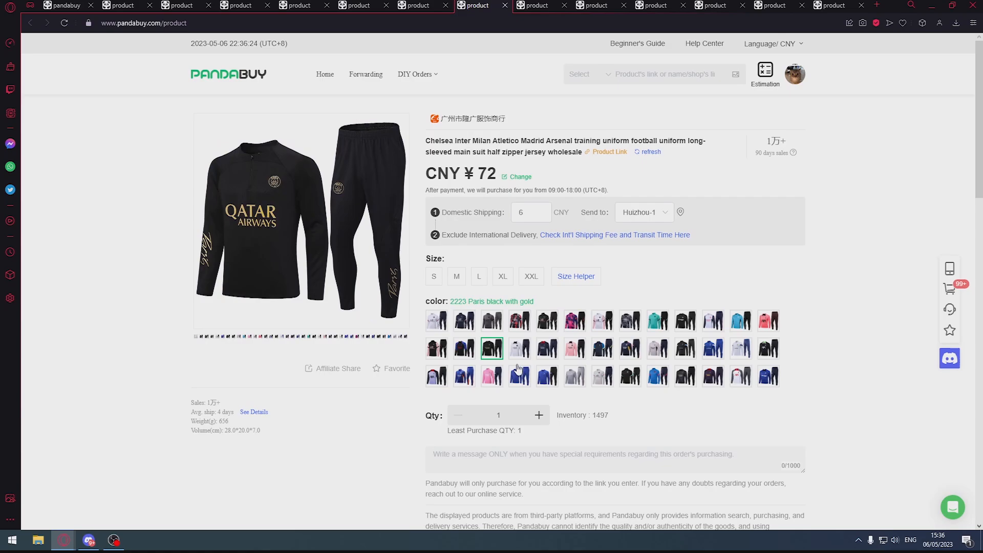
pyautogui.click(575, 348)
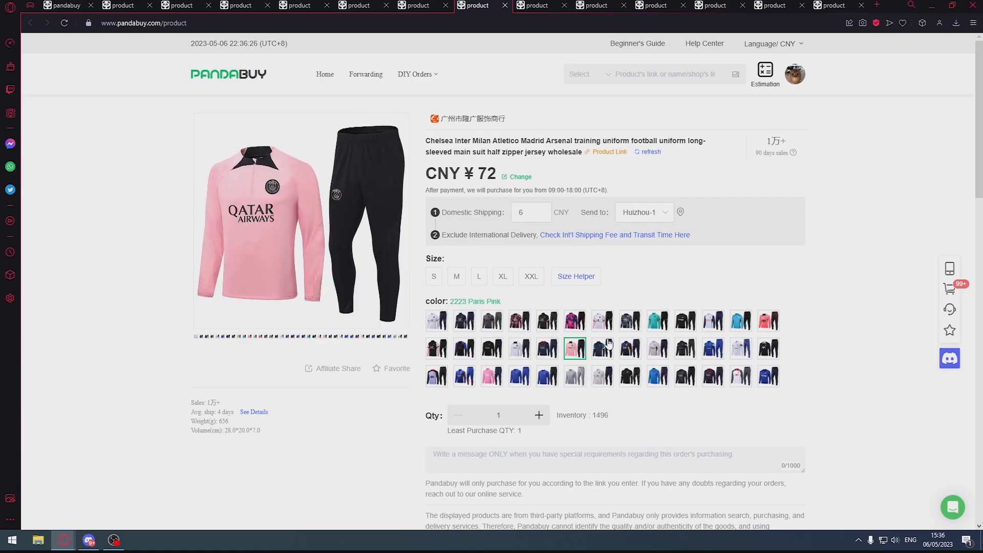
pyautogui.click(603, 349)
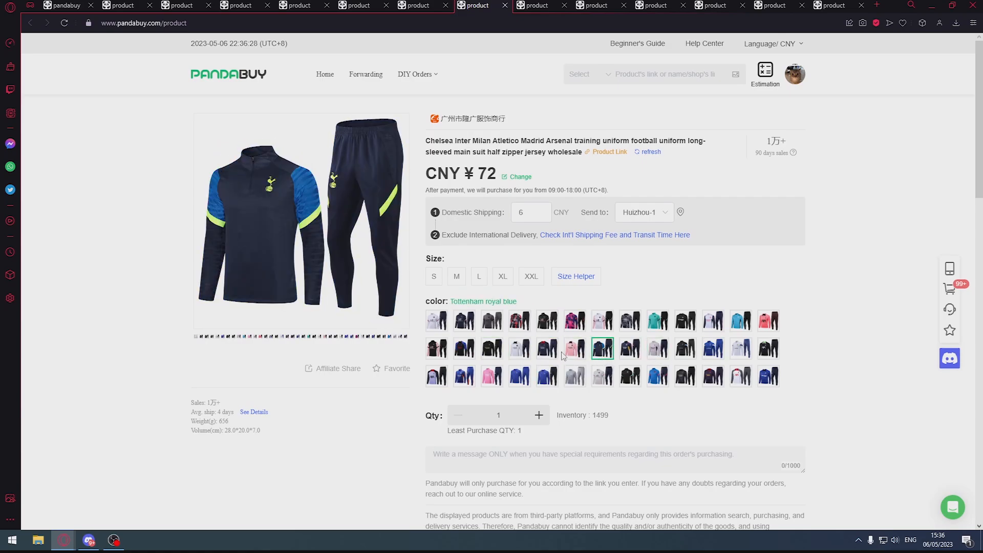
pyautogui.click(547, 348)
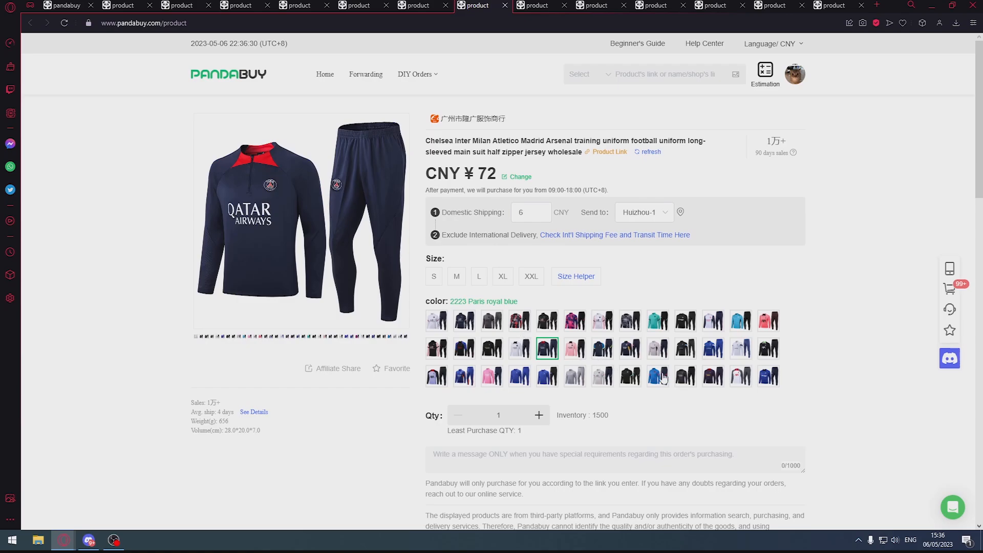
# View the tracksuit's reference QC photos, then switch to the Air Max 97 find
pyautogui.scroll(-3)
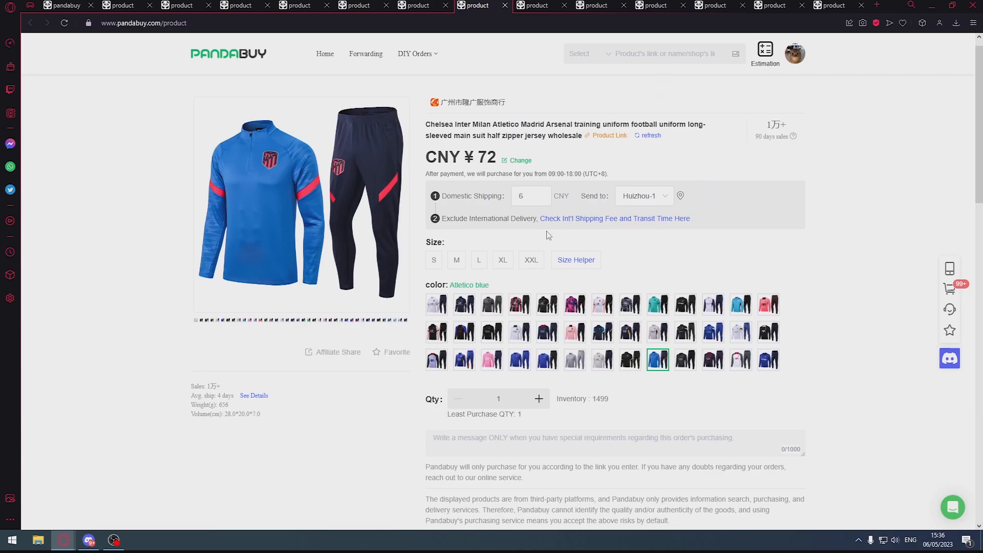
pyautogui.scroll(-3)
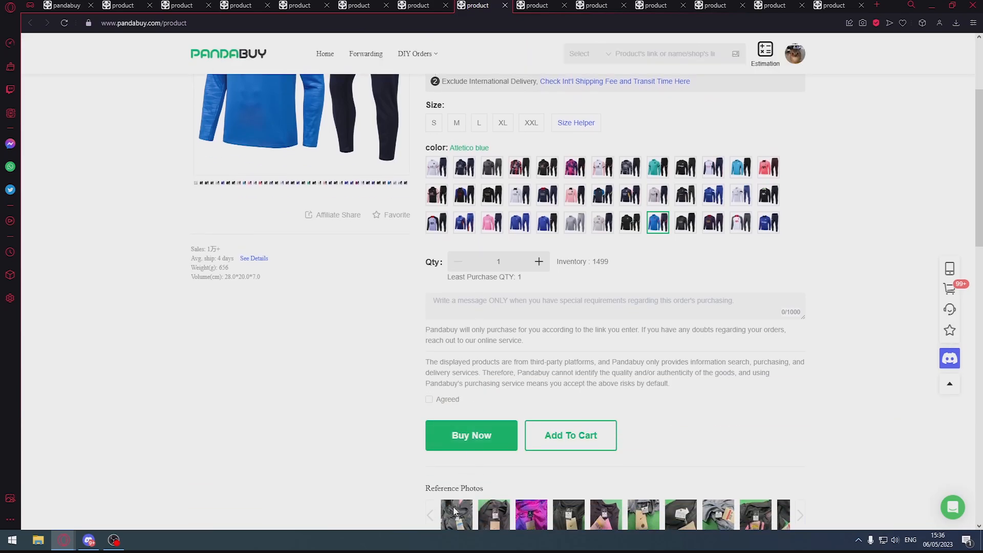
pyautogui.click(456, 514)
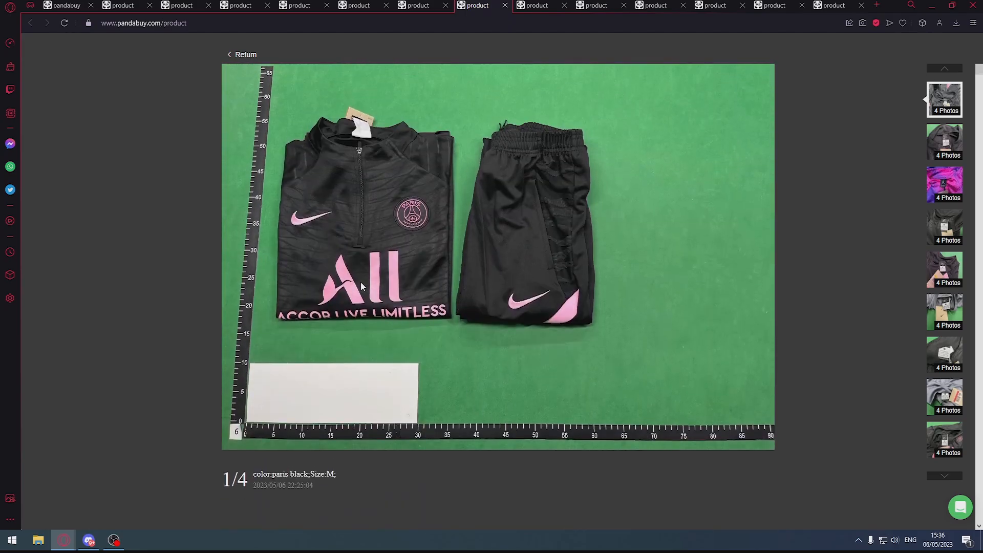
pyautogui.scroll(-3)
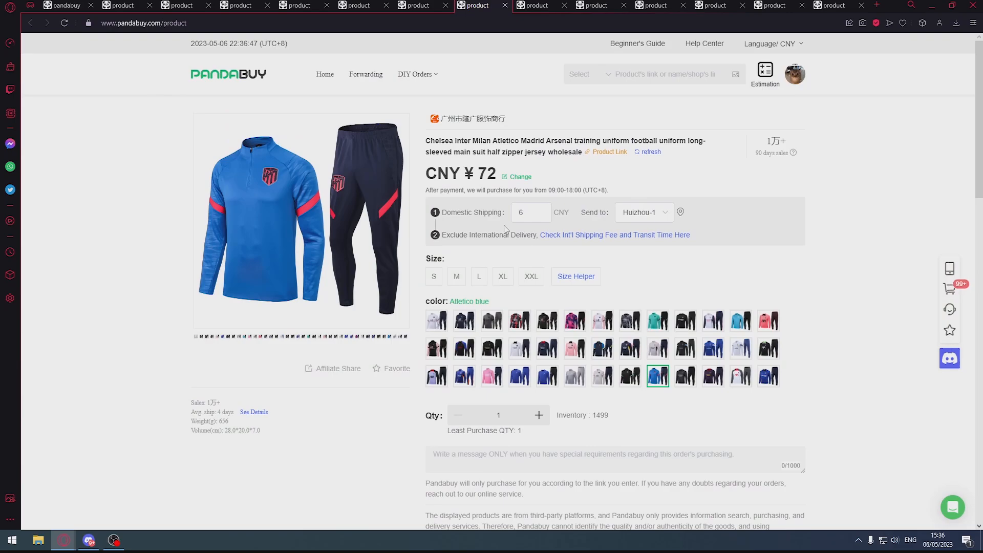
pyautogui.moveTo(483, 189)
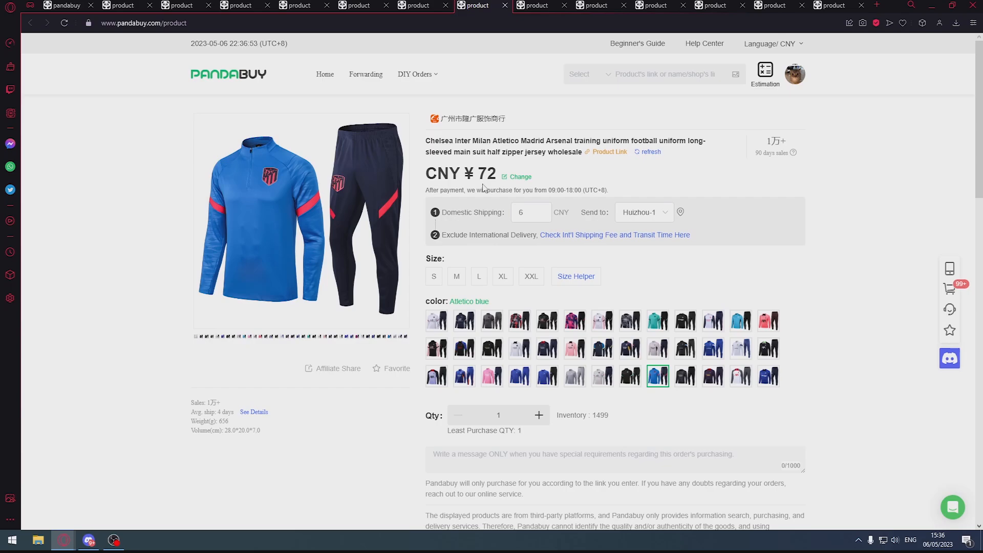
pyautogui.click(531, 5)
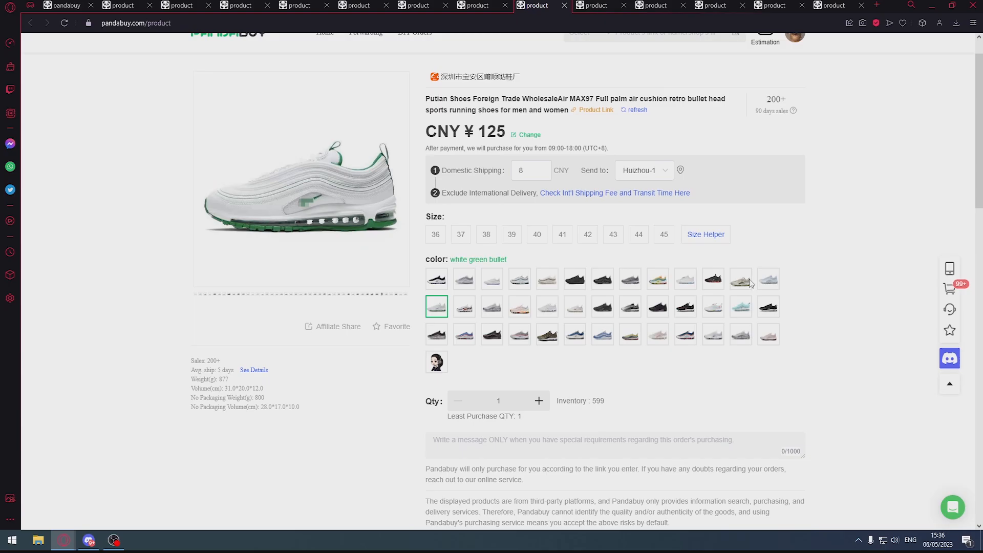
# View the Air Max 97's first QC photo set and return to the shoe page
pyautogui.scroll(-3)
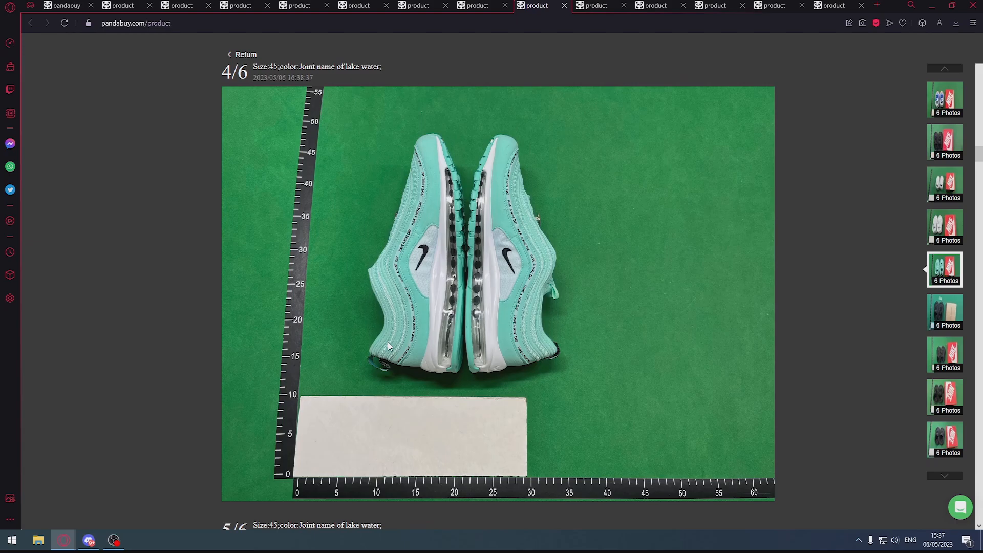
pyautogui.click(945, 99)
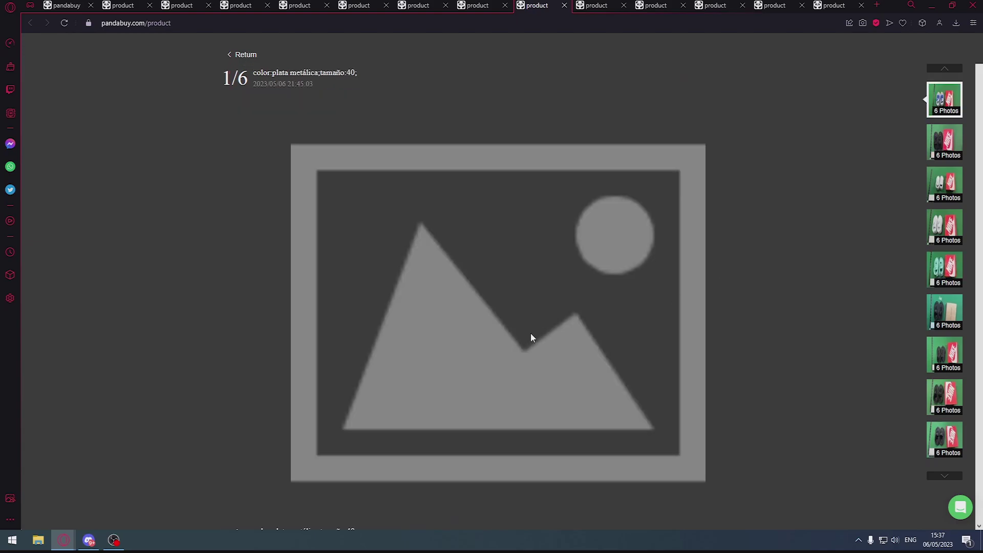
pyautogui.moveTo(238, 59)
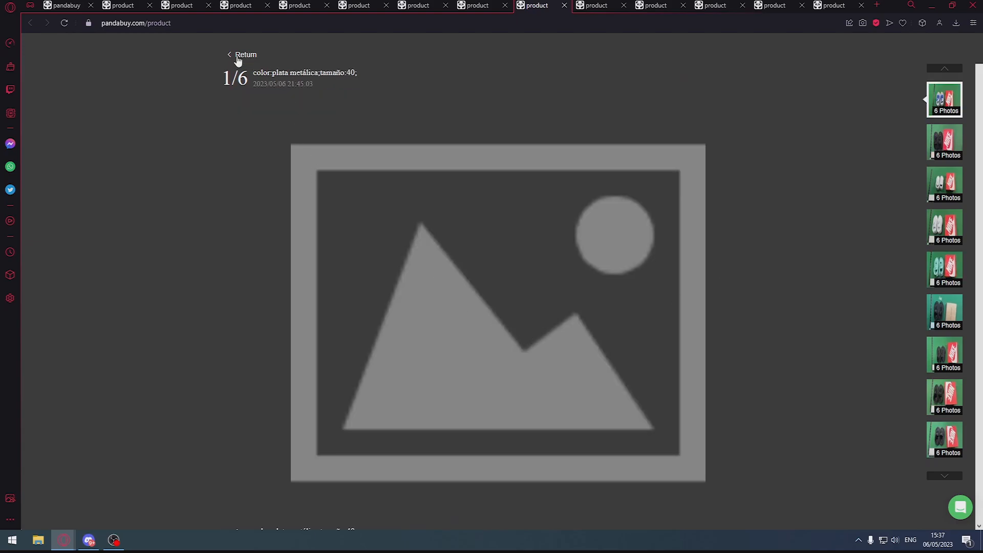
pyautogui.click(244, 54)
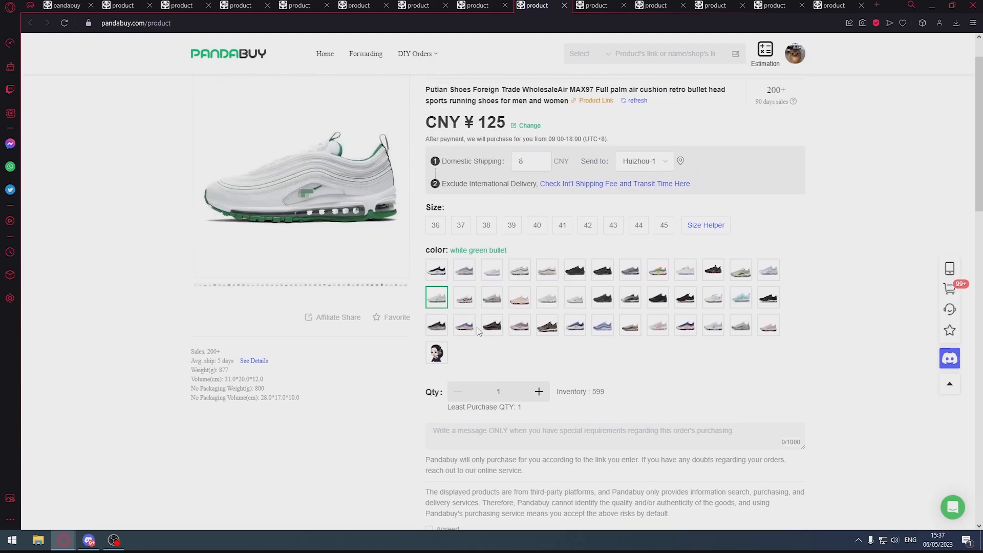
# Preview the reflective logo colorway, settle on black red tick and check the CNY 125 price
pyautogui.click(575, 297)
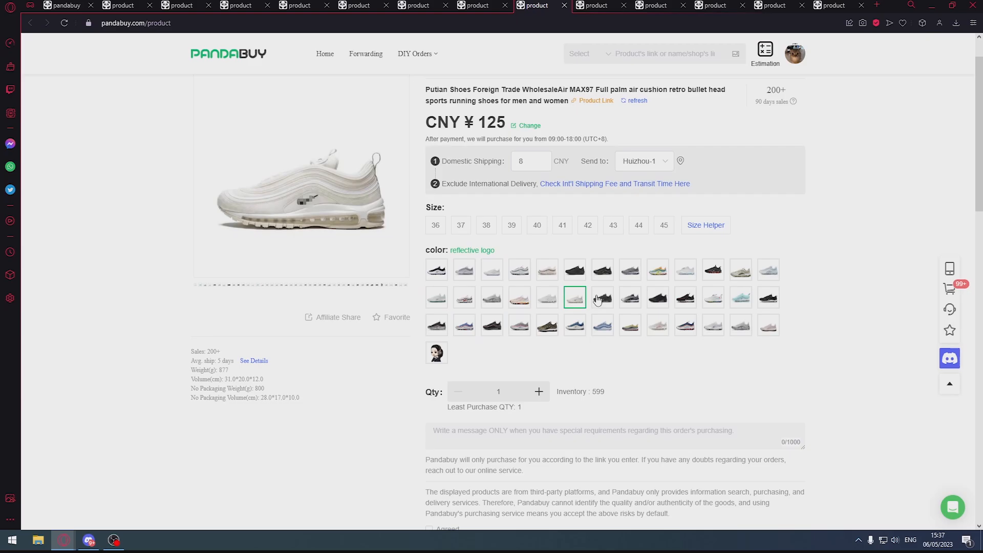
pyautogui.click(657, 297)
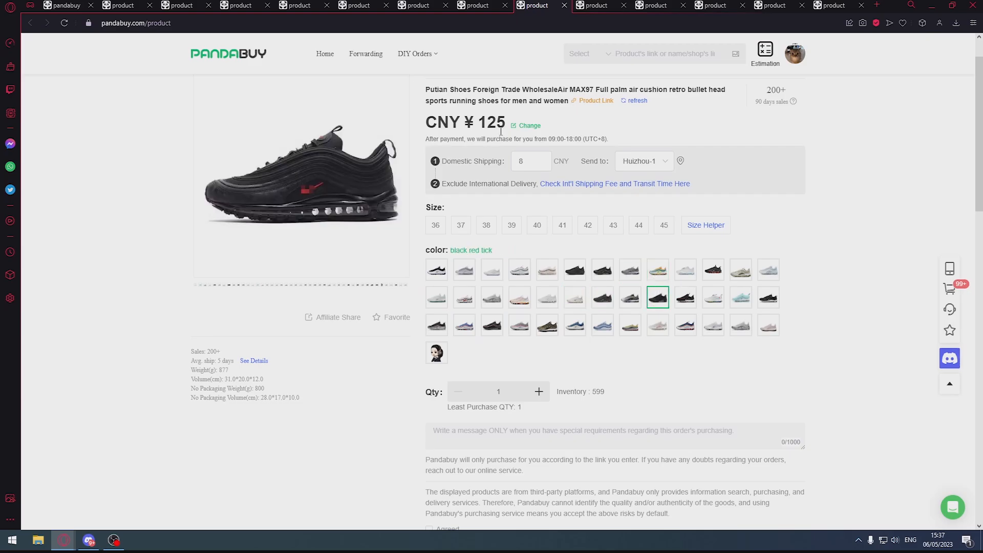
pyautogui.doubleClick(487, 123)
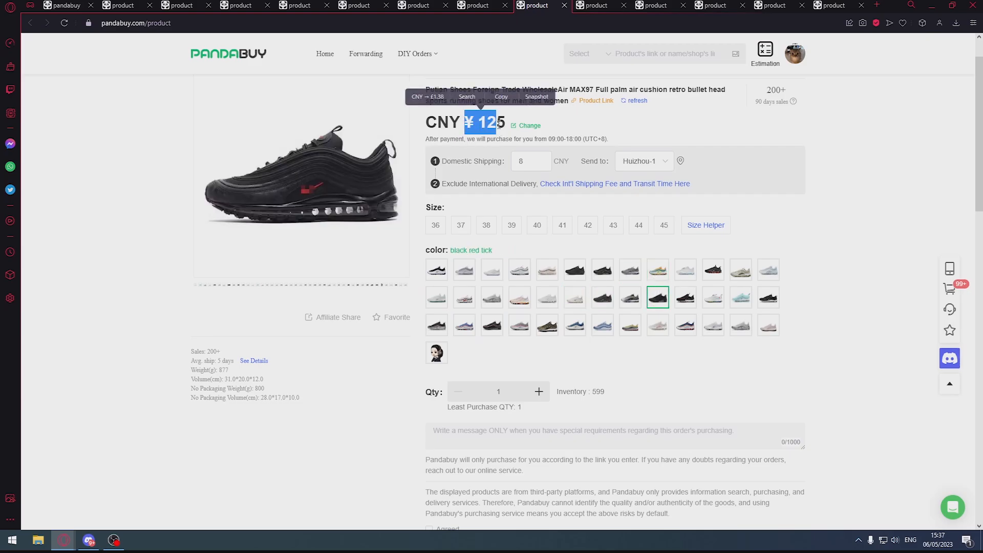
pyautogui.scroll(-3)
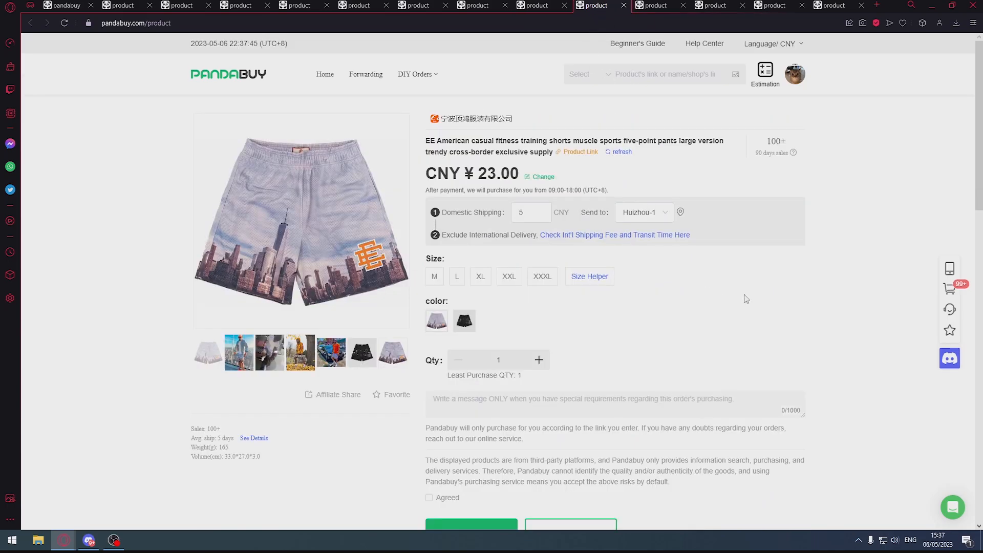
# Preview night then grey EE shorts colorways and open the shorts' reference QC photos
pyautogui.click(464, 321)
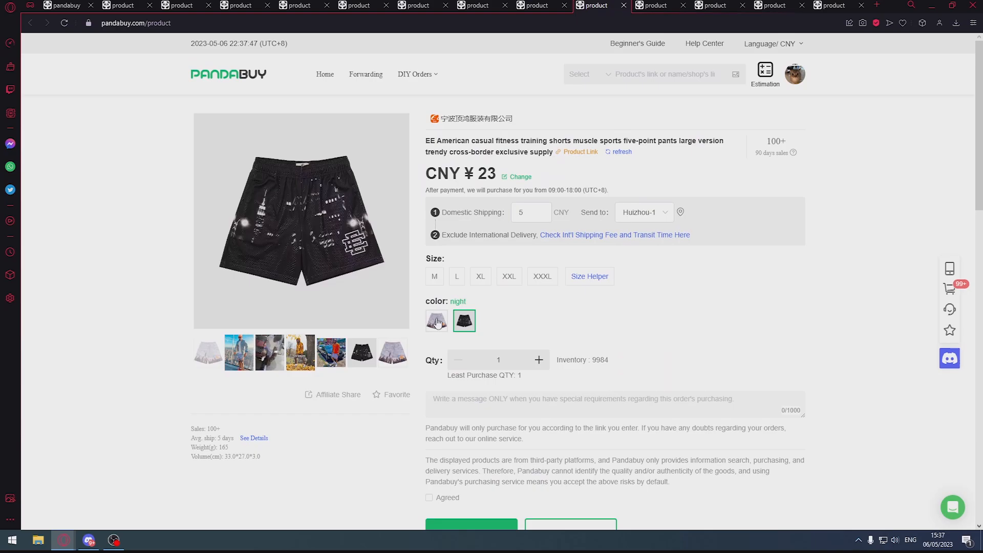
pyautogui.click(436, 321)
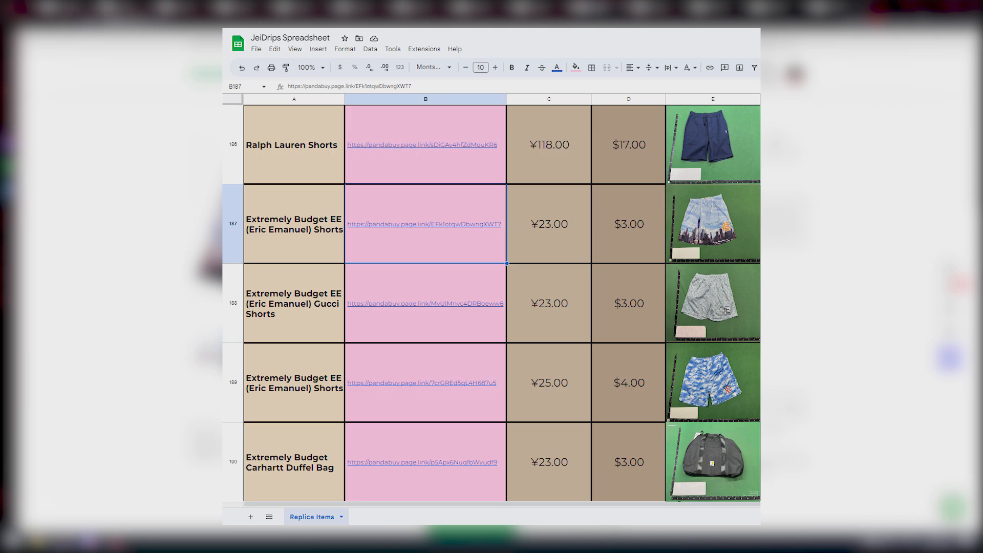
pyautogui.click(424, 224)
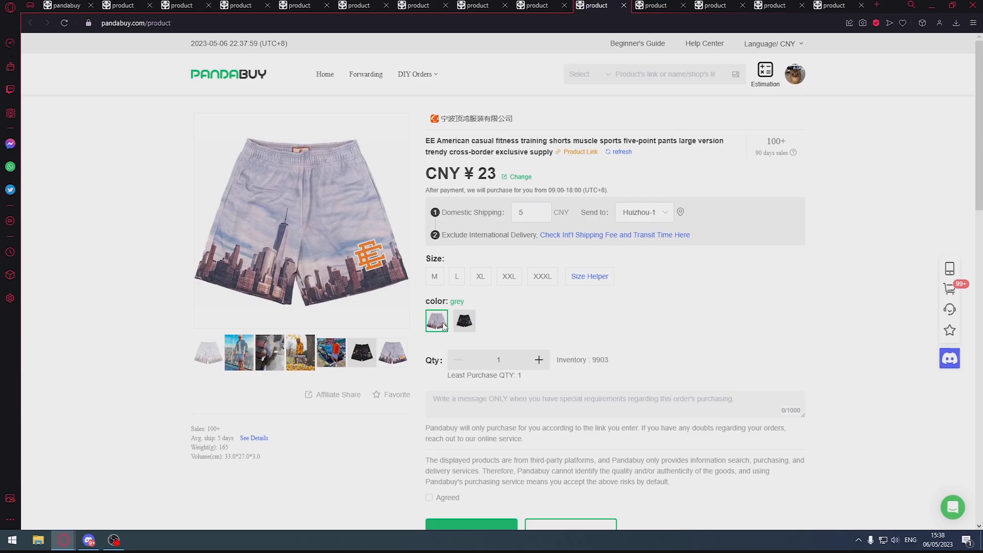
pyautogui.scroll(-3)
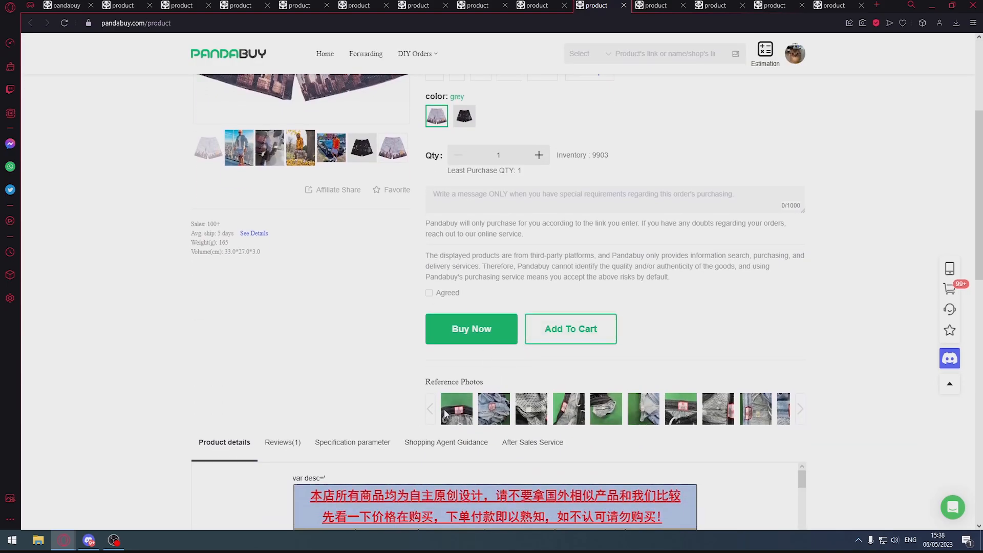
pyautogui.click(456, 409)
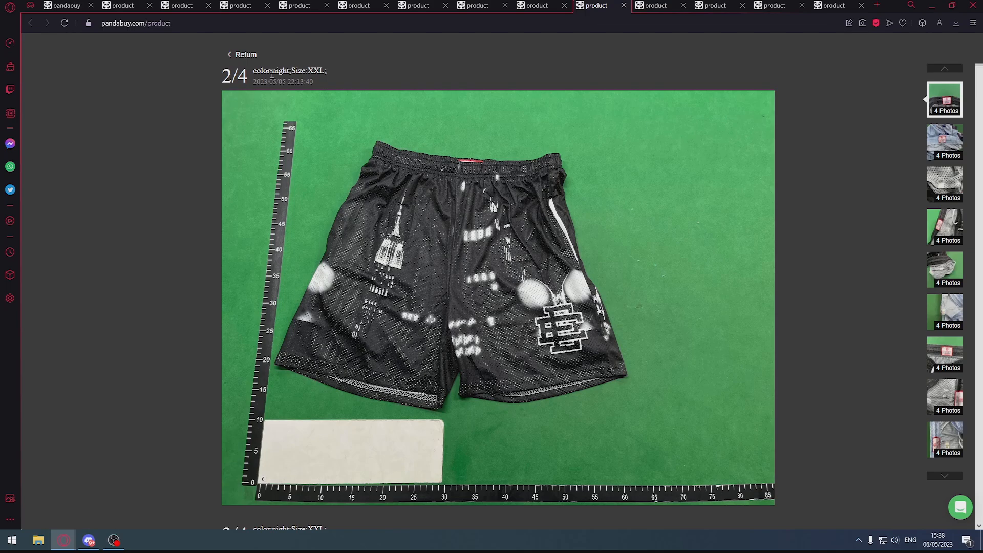
pyautogui.moveTo(332, 96)
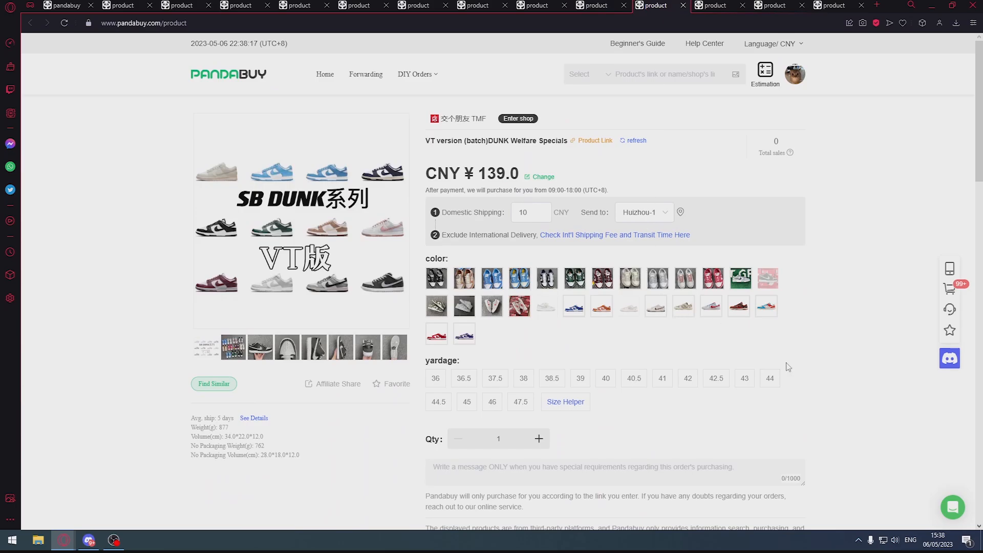
pyautogui.moveTo(664, 331)
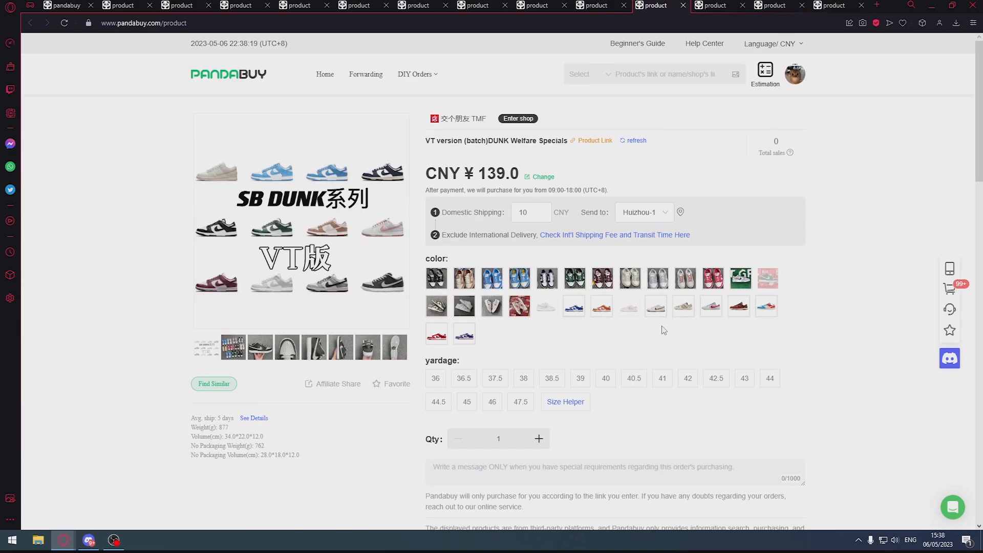
# Preview gray, North Carolina Blue, Kentucky, gray-white and Fossil Rose Dunks, ending on University Blue
pyautogui.click(491, 306)
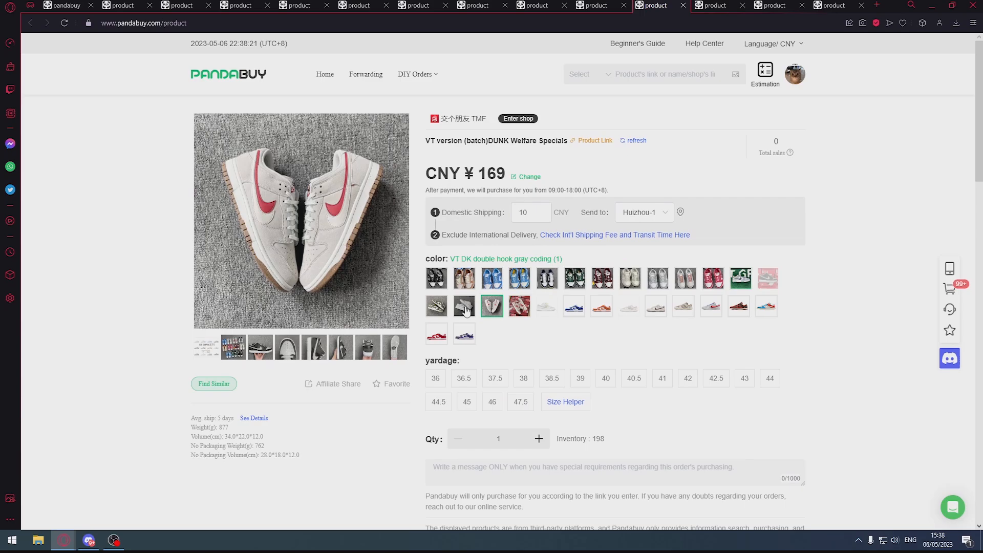
pyautogui.click(491, 278)
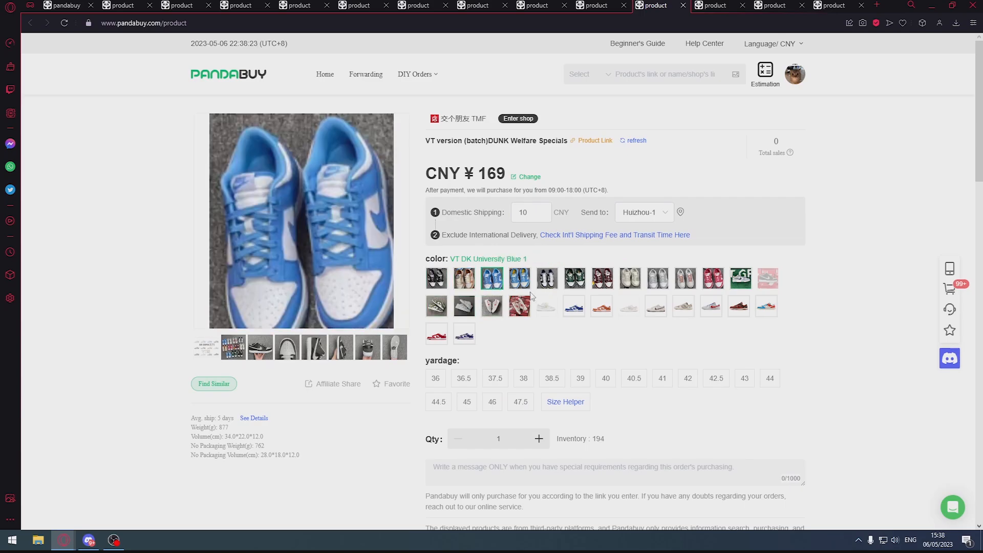
pyautogui.click(519, 278)
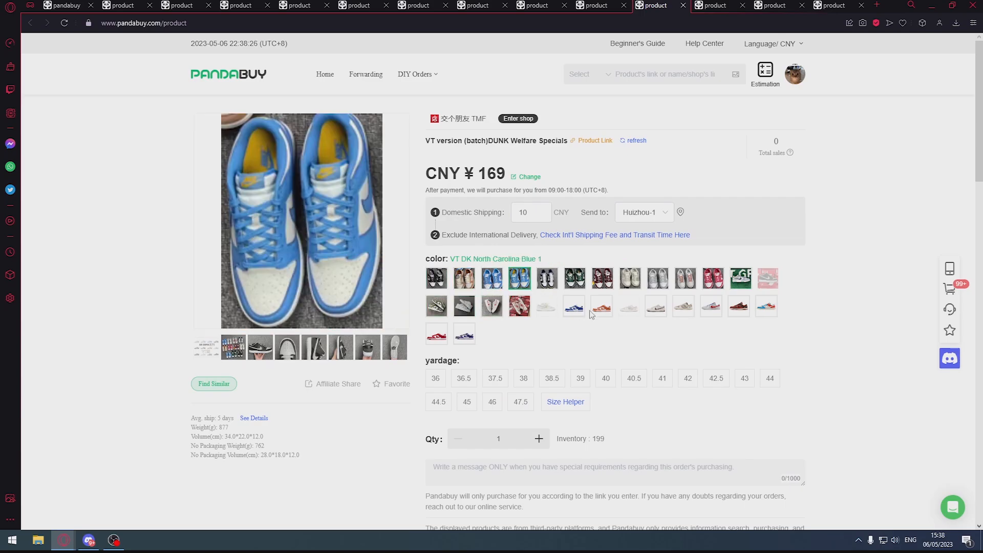
pyautogui.click(574, 306)
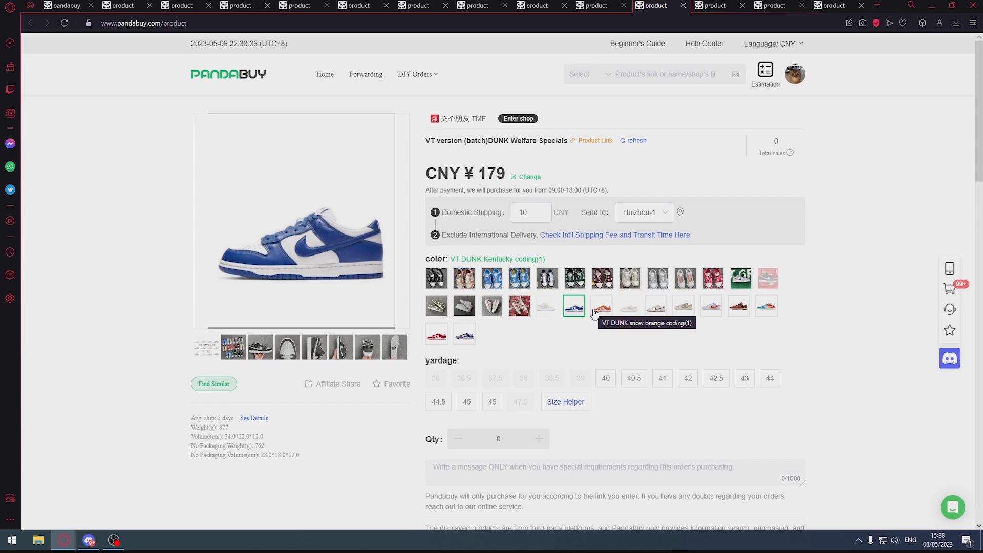
pyautogui.click(657, 278)
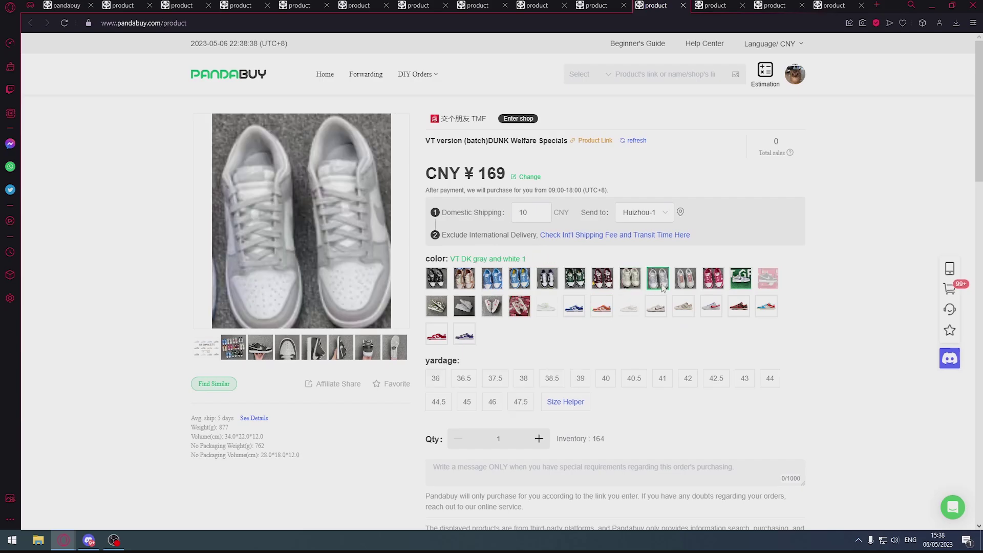
pyautogui.click(685, 278)
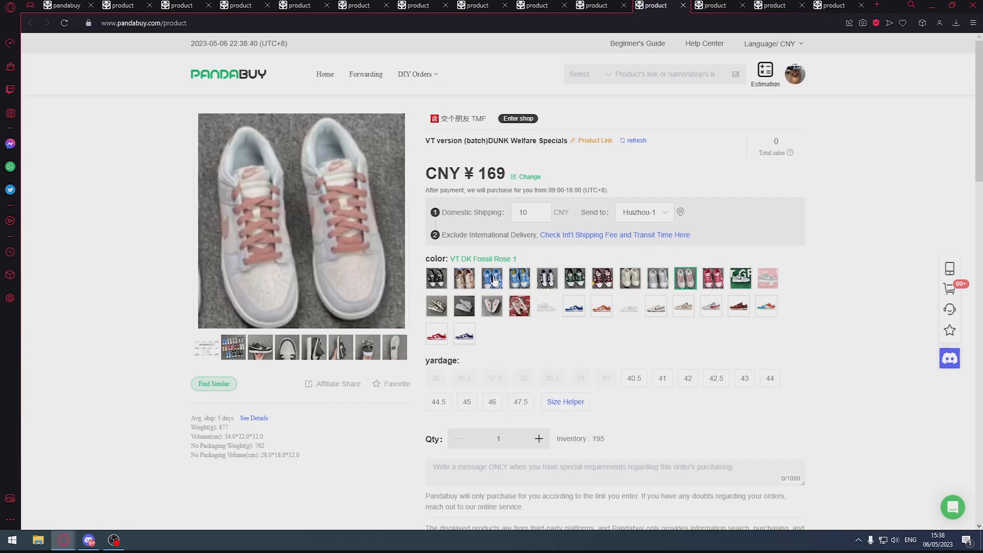
pyautogui.click(492, 278)
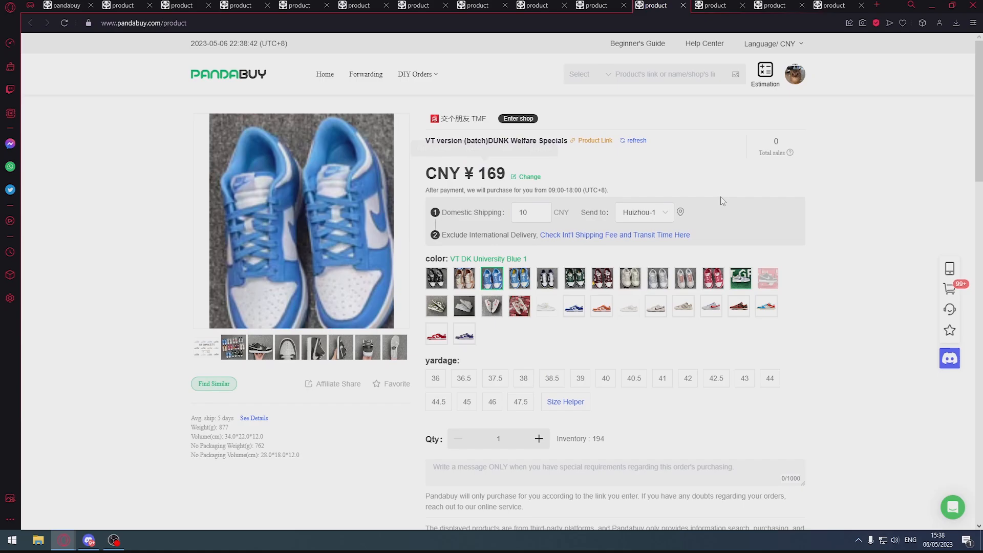
pyautogui.scroll(-3)
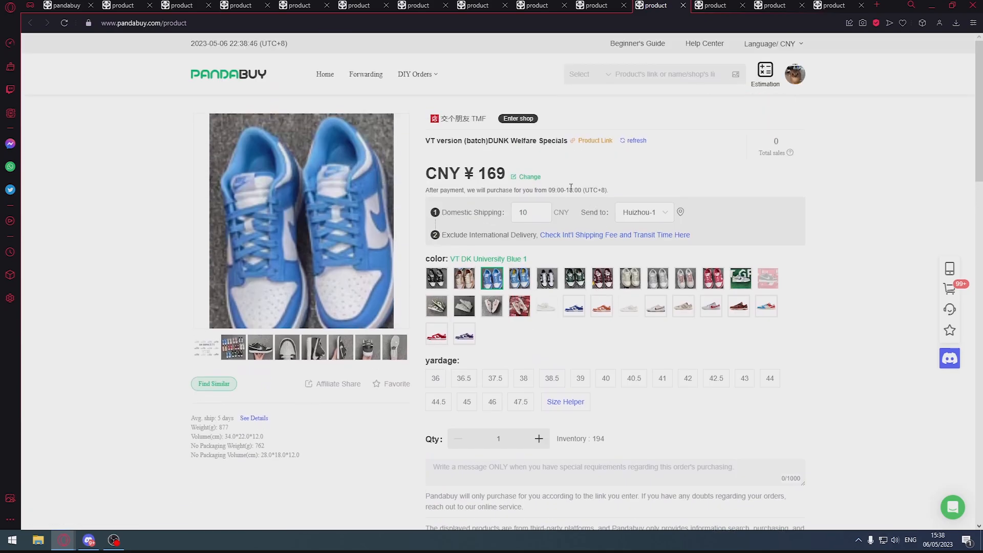
pyautogui.click(436, 278)
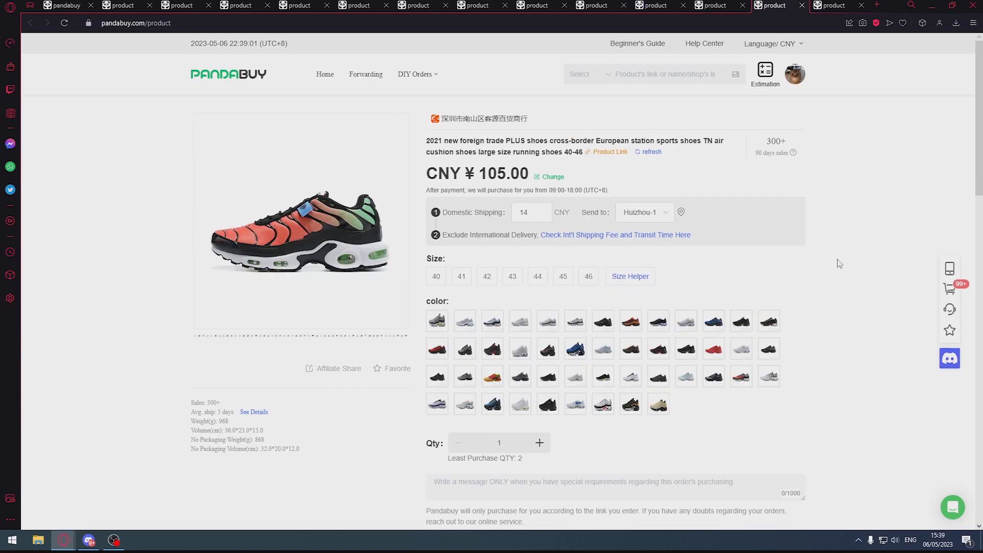
# Check the TN shoes' recent order times and the CNY 105 price conversion
pyautogui.scroll(-3)
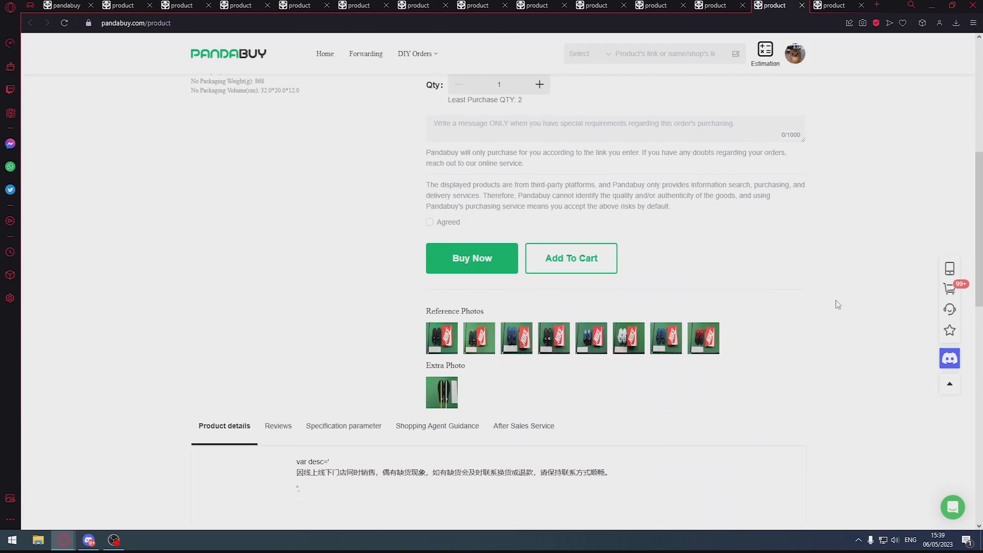
pyautogui.moveTo(754, 344)
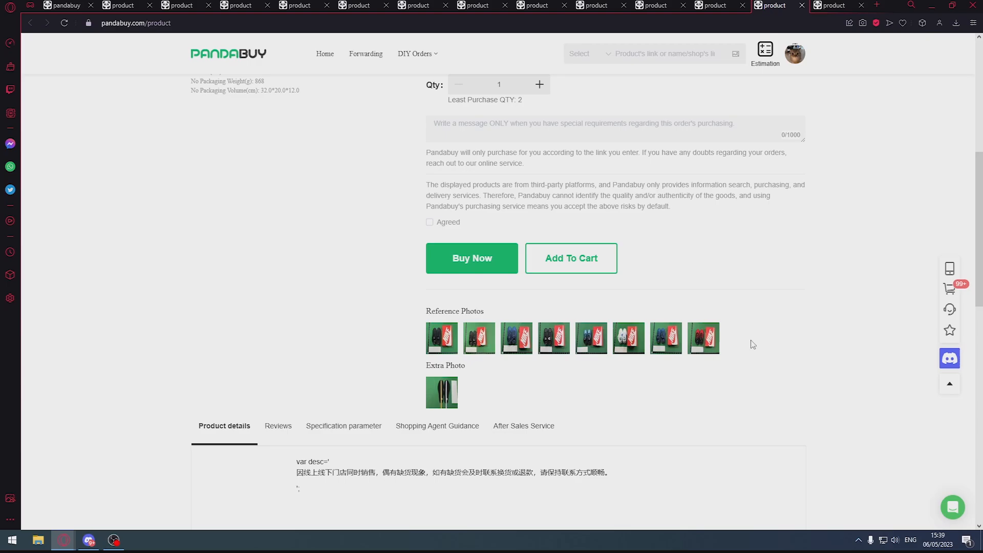
pyautogui.scroll(3)
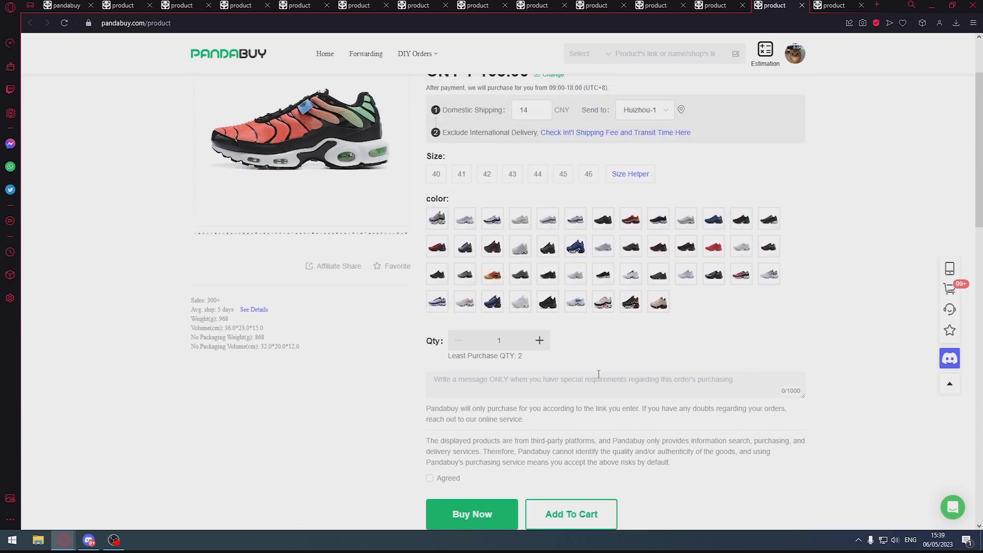
pyautogui.click(254, 310)
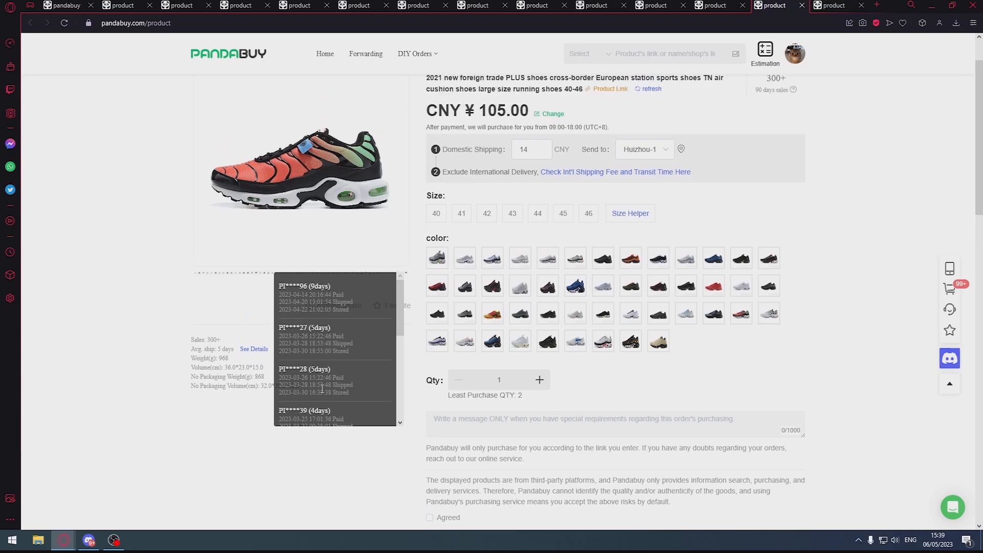
pyautogui.doubleClick(498, 173)
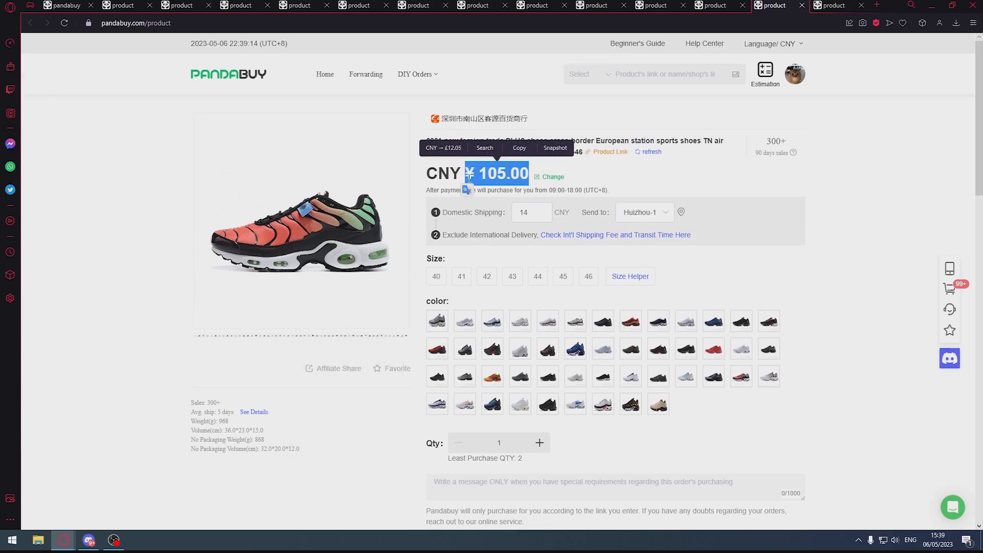
# Preview colourways #60 and #36, then open the QC photos of the blue pair
pyautogui.click(576, 404)
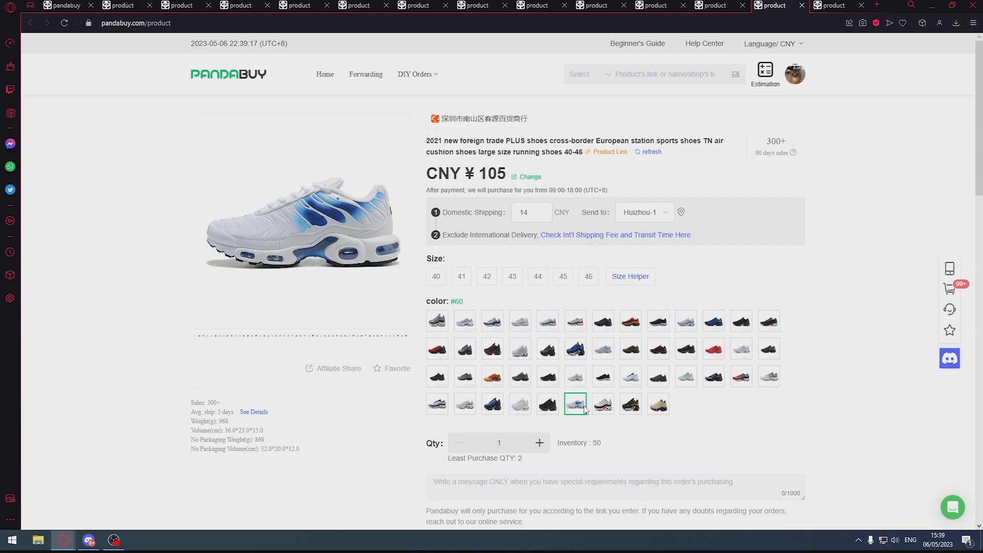
pyautogui.click(657, 375)
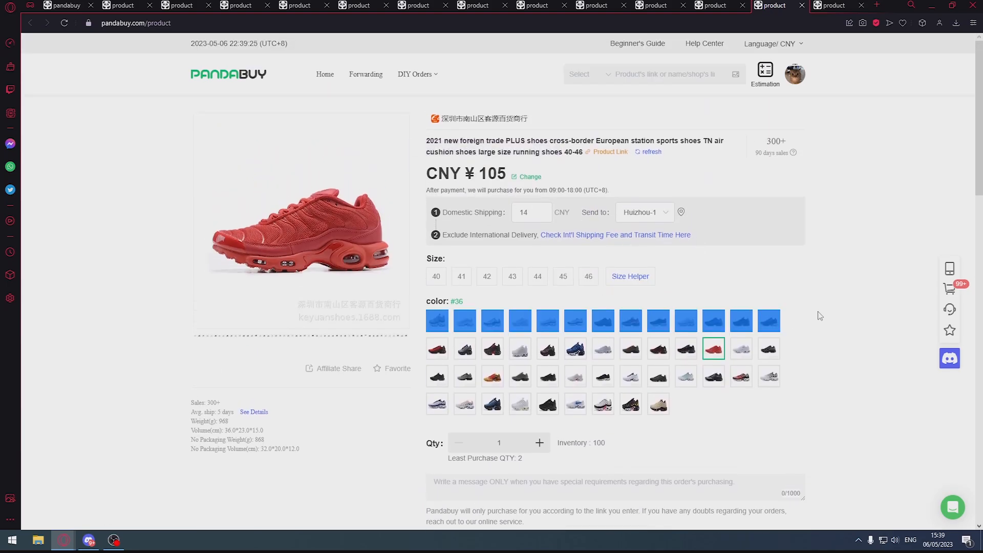
pyautogui.scroll(-3)
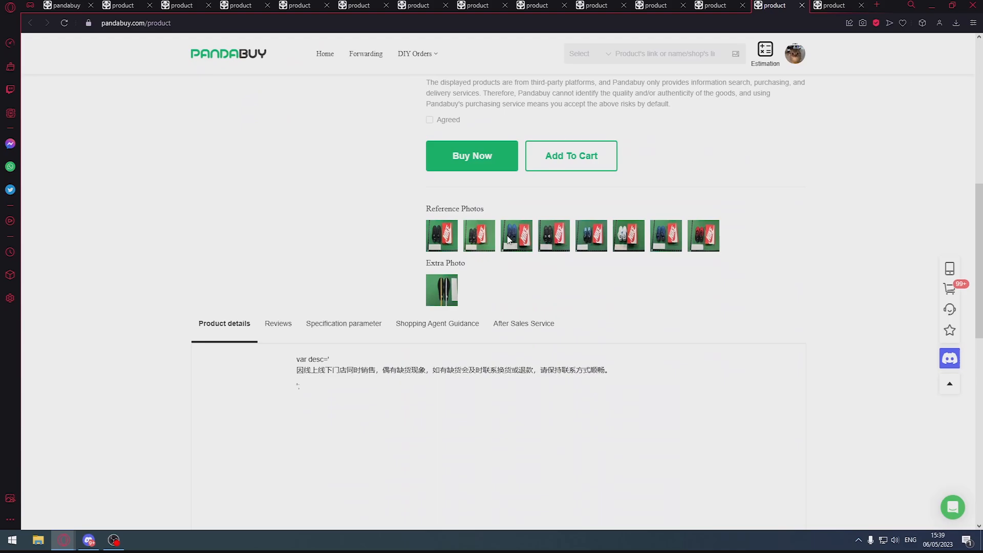
pyautogui.click(516, 235)
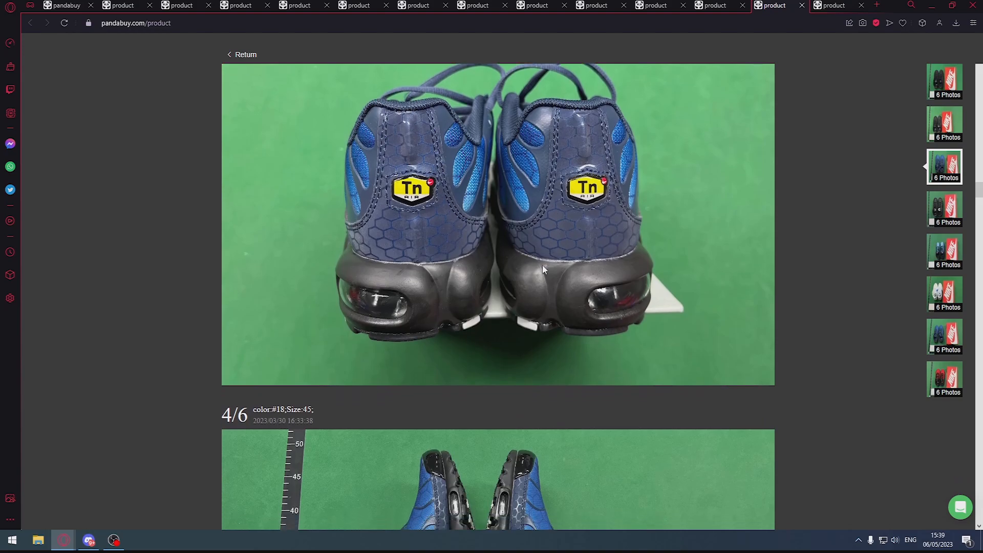
pyautogui.scroll(-3)
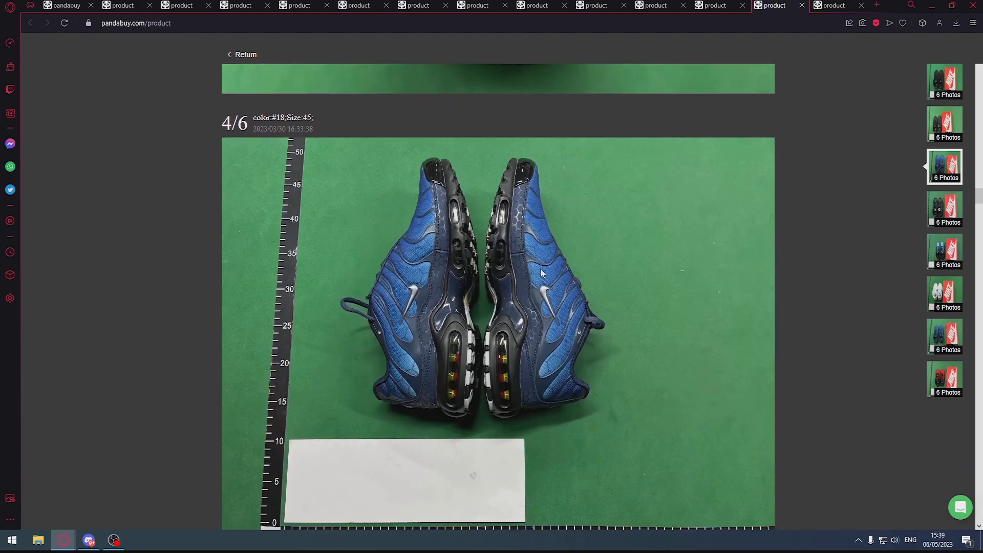
pyautogui.moveTo(583, 364)
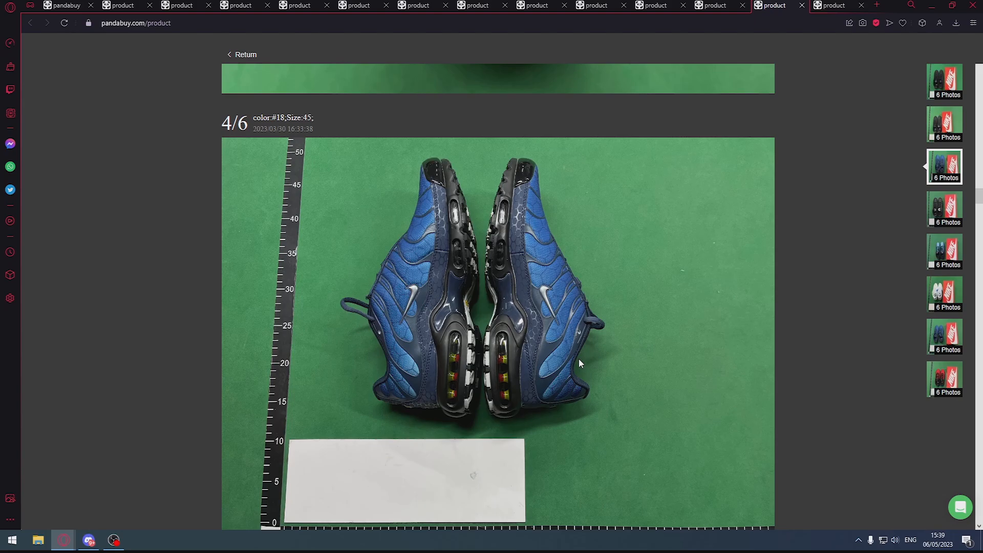
pyautogui.moveTo(754, 185)
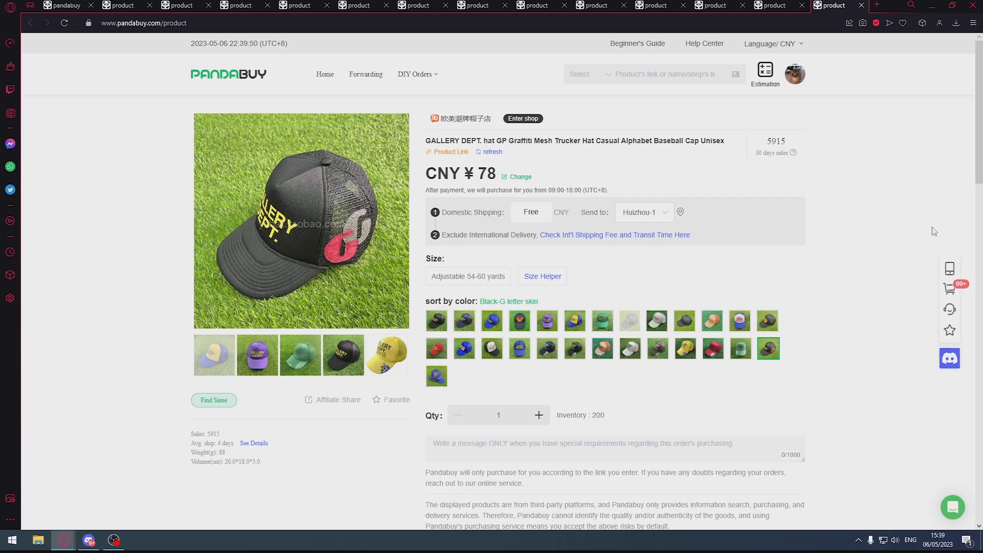
# Preview Black-GD, blue appliqué and blue G letter skin hats, ending on Color blue-GD at CNY 58
pyautogui.click(437, 321)
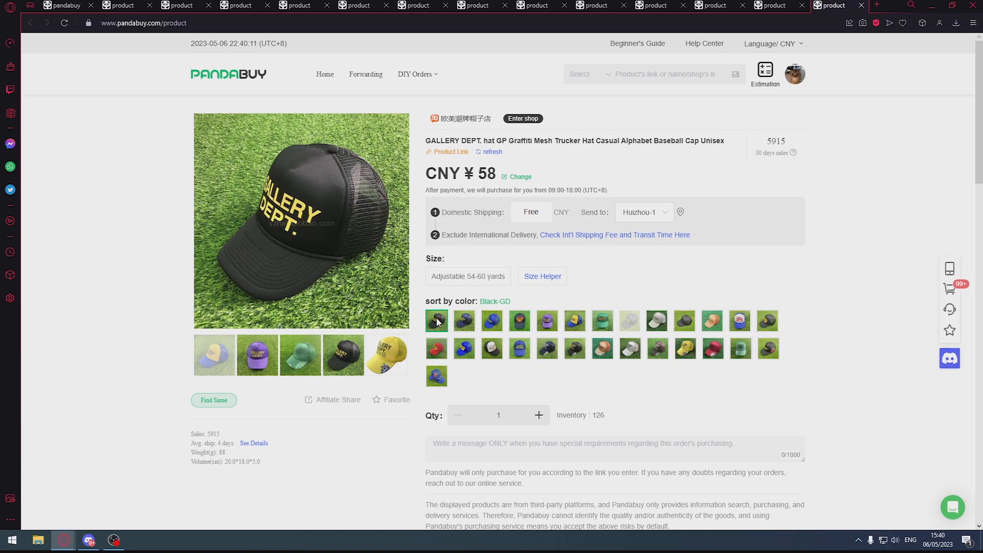
pyautogui.click(464, 349)
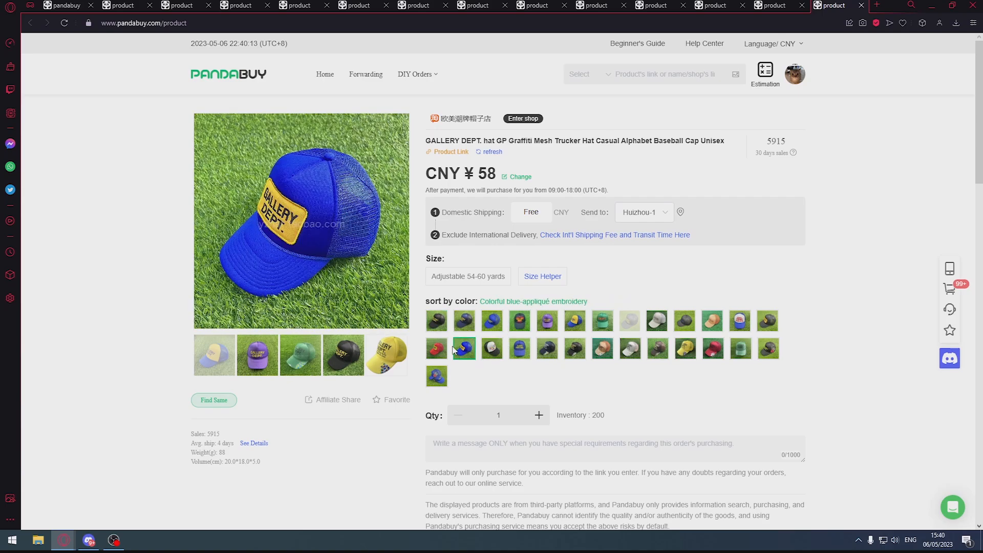
pyautogui.click(491, 320)
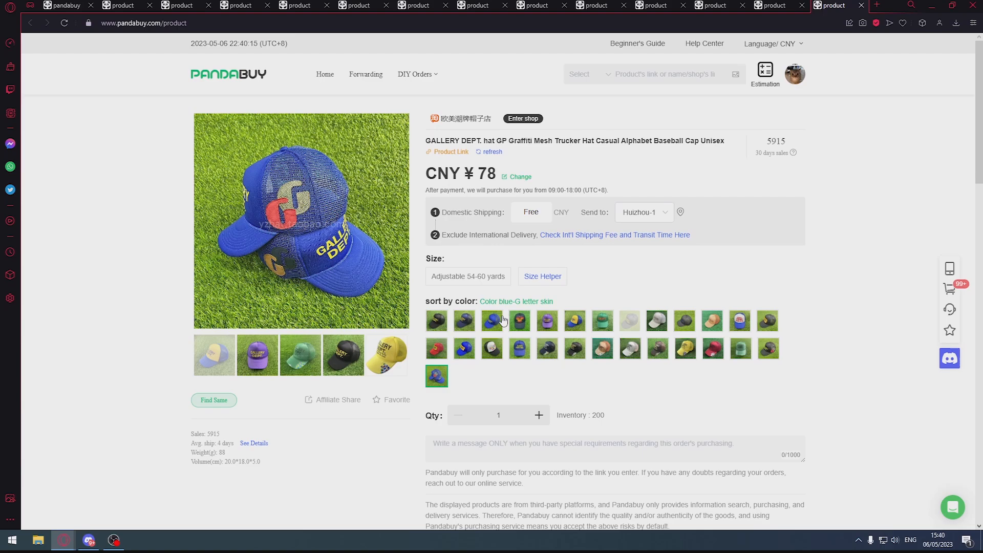
pyautogui.click(492, 321)
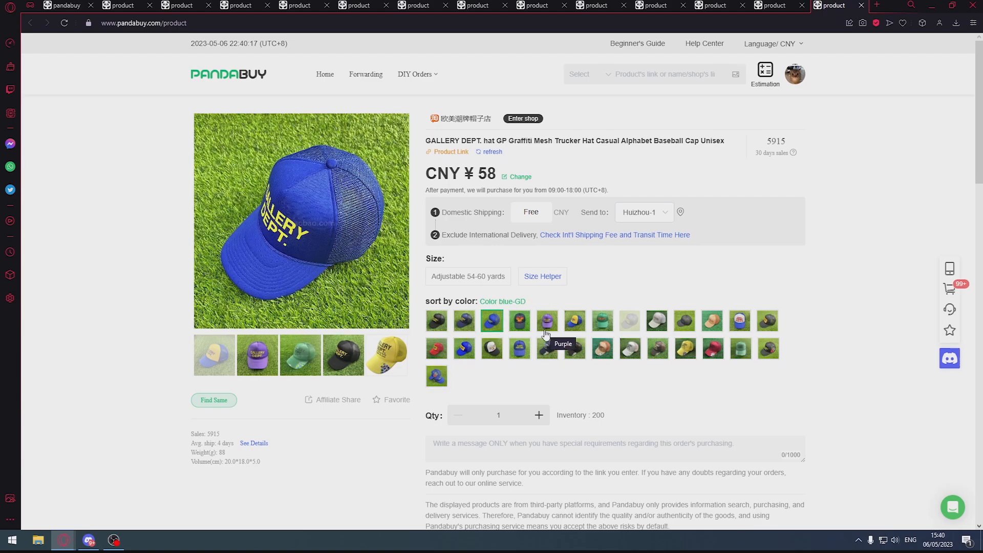
pyautogui.doubleClick(478, 174)
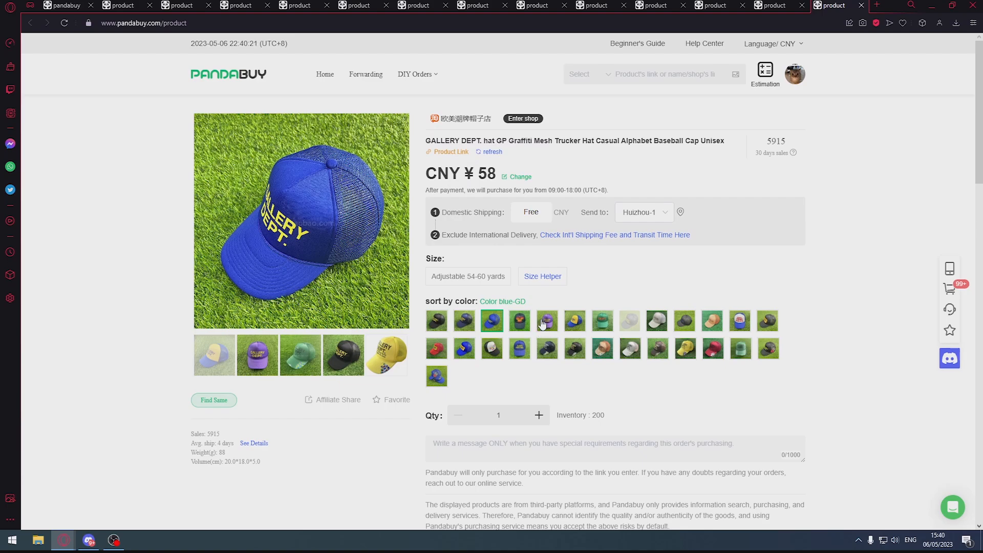
pyautogui.moveTo(547, 320)
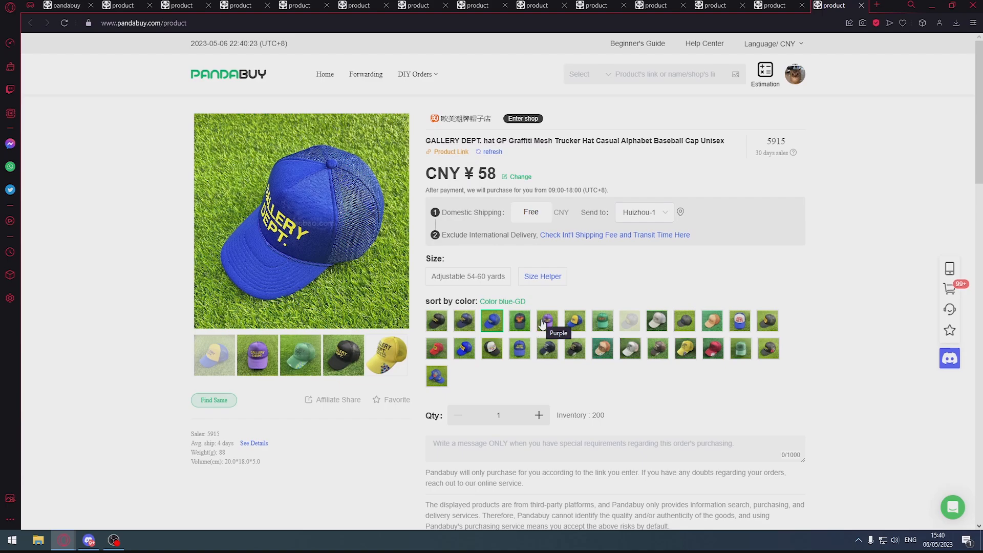
pyautogui.scroll(-3)
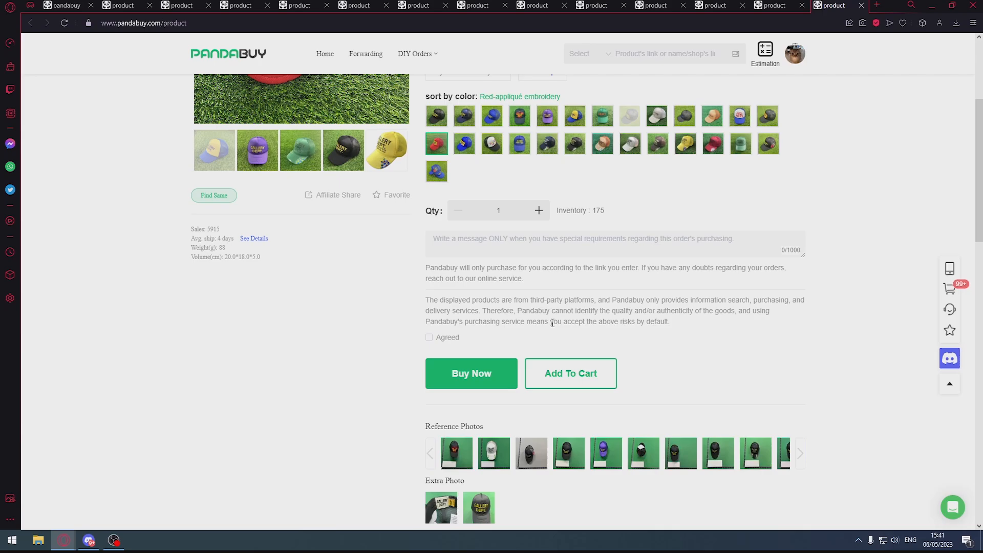
pyautogui.moveTo(568, 350)
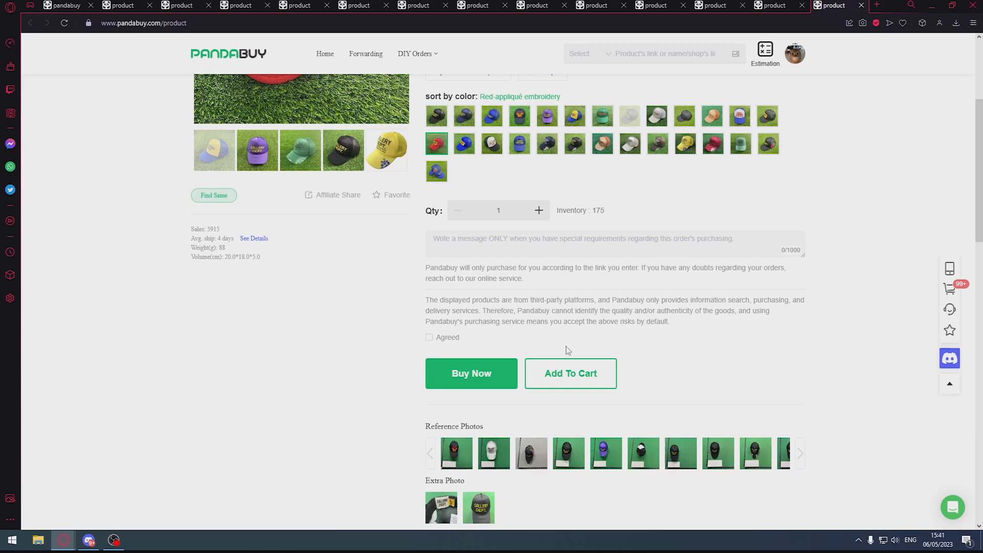